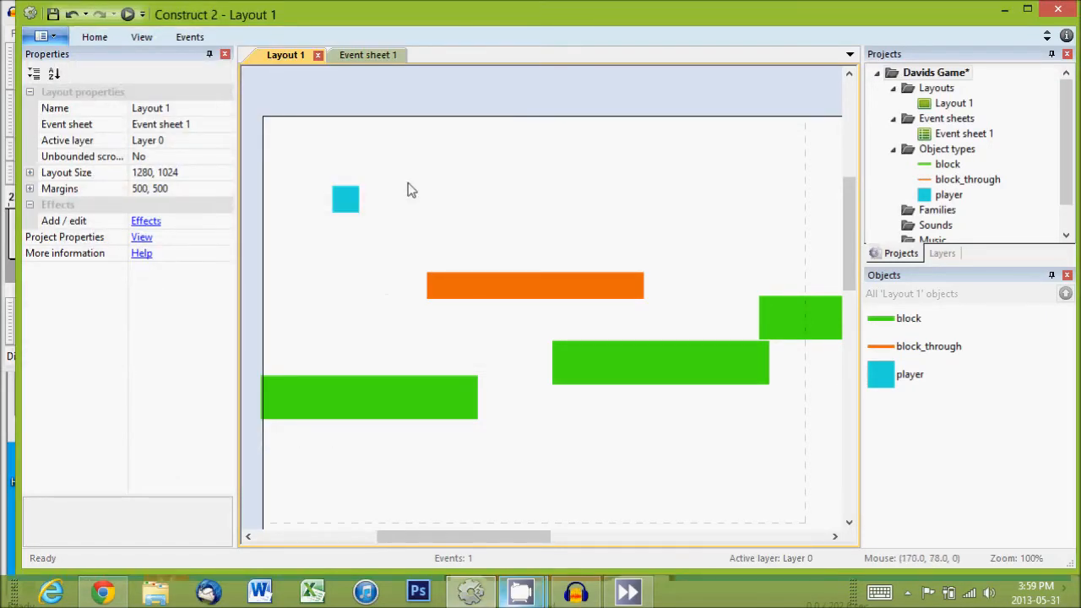
mouse_move(383, 217)
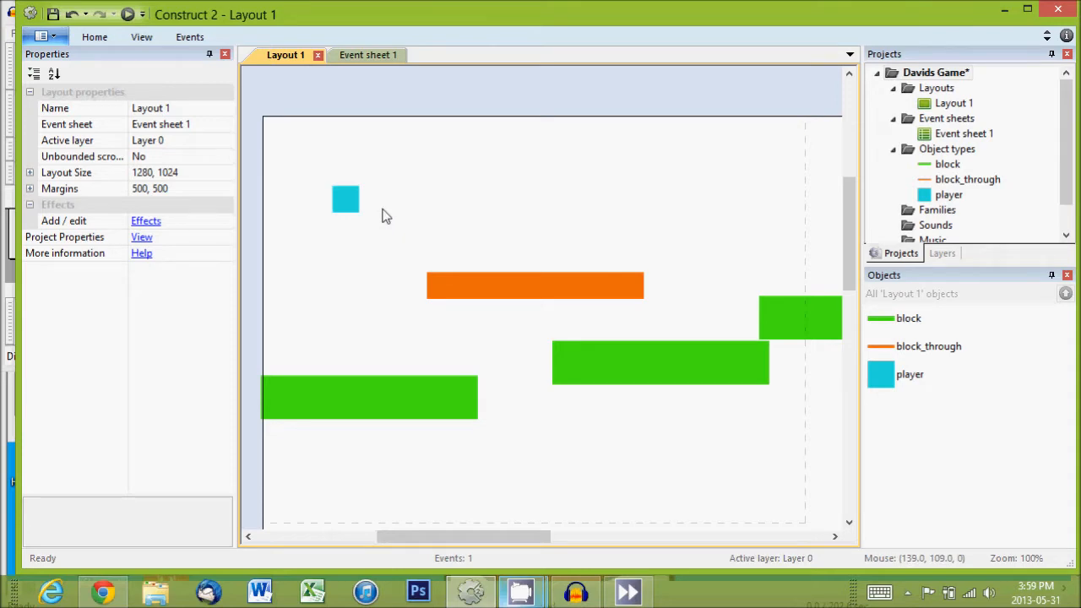
- Start inserting a new object into Layout 1 from the layout's context menu
right_click(566, 189)
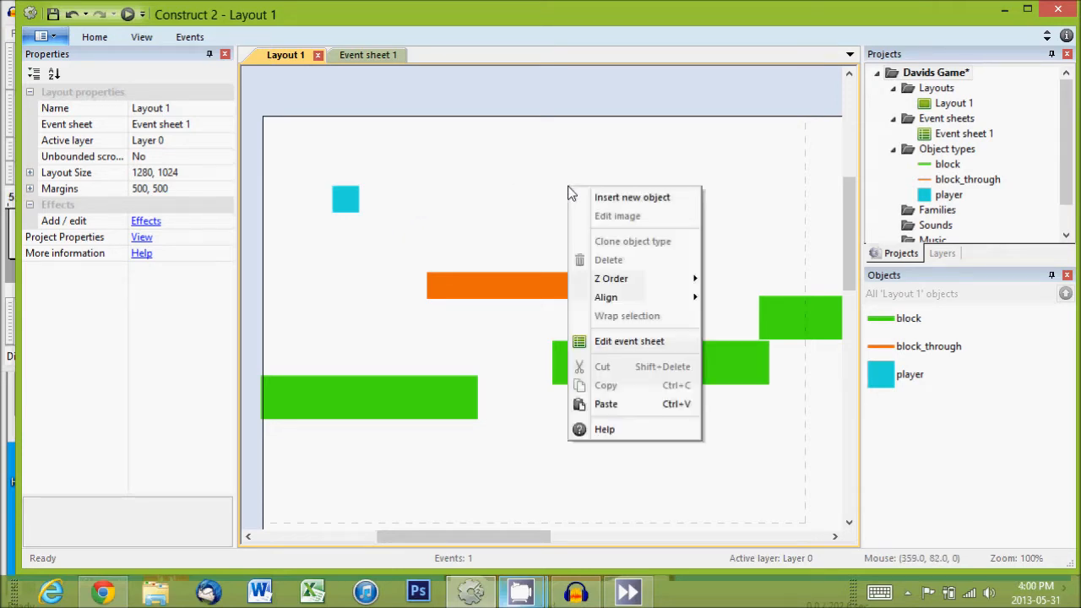
left_click(632, 196)
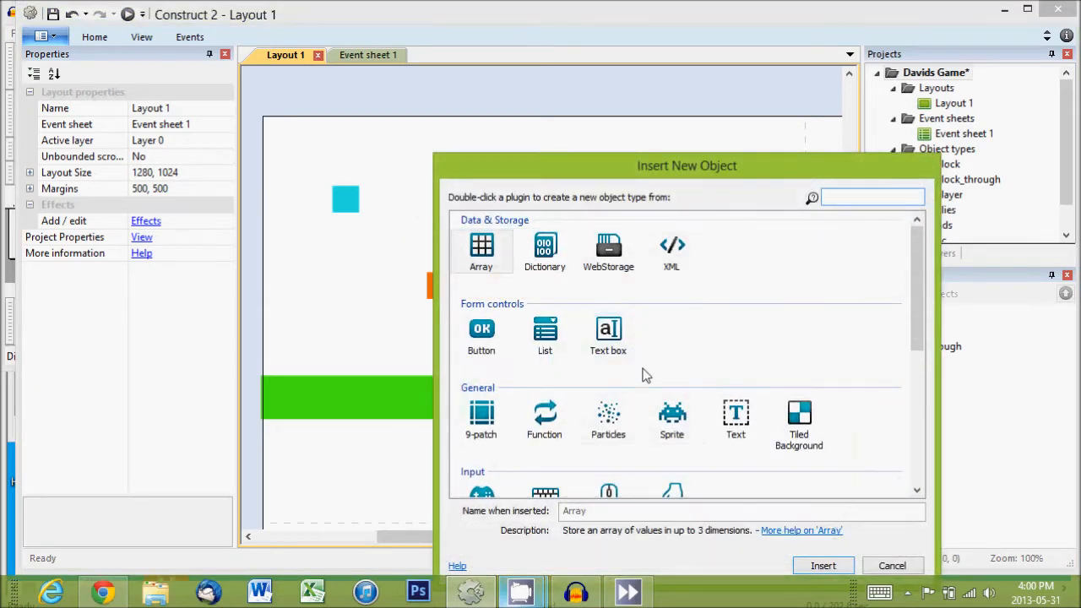
- Create a Sprite, fill its image orange and brush on a yellow face with mouth
left_click(673, 415)
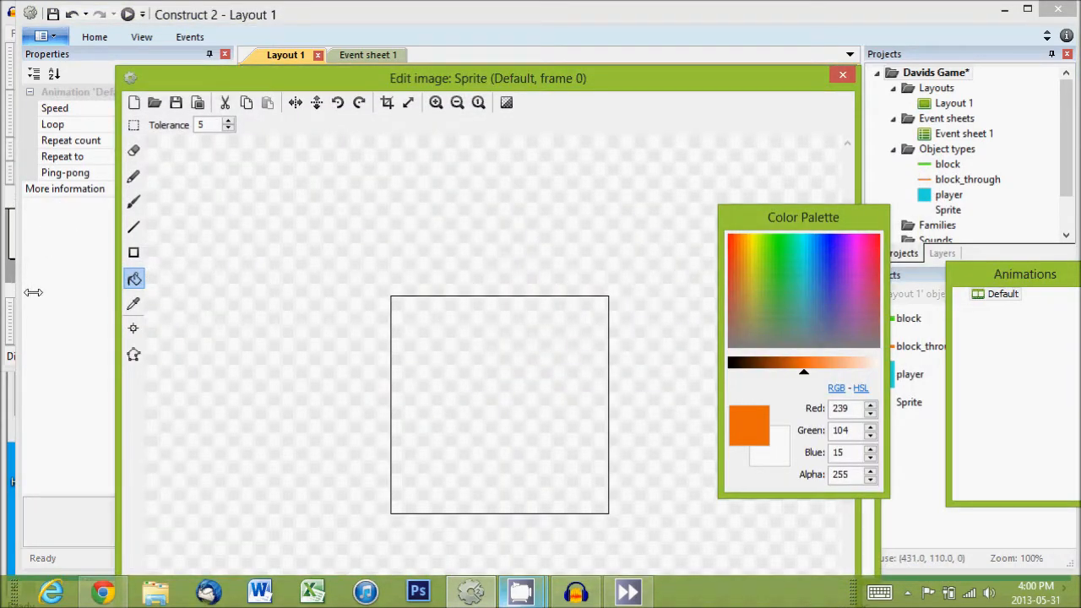
left_click(133, 202)
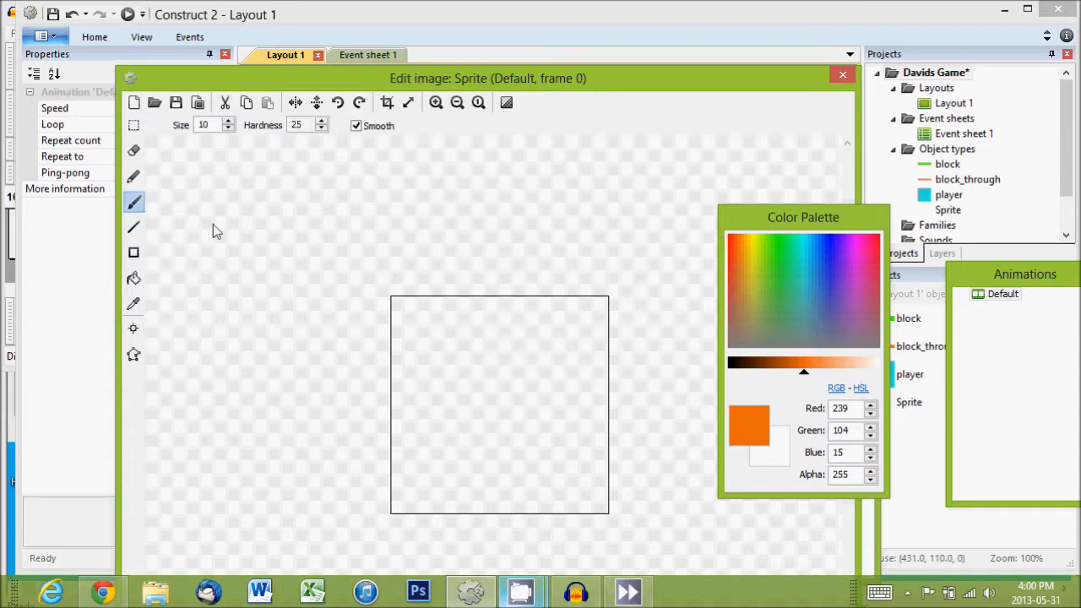
mouse_move(155, 267)
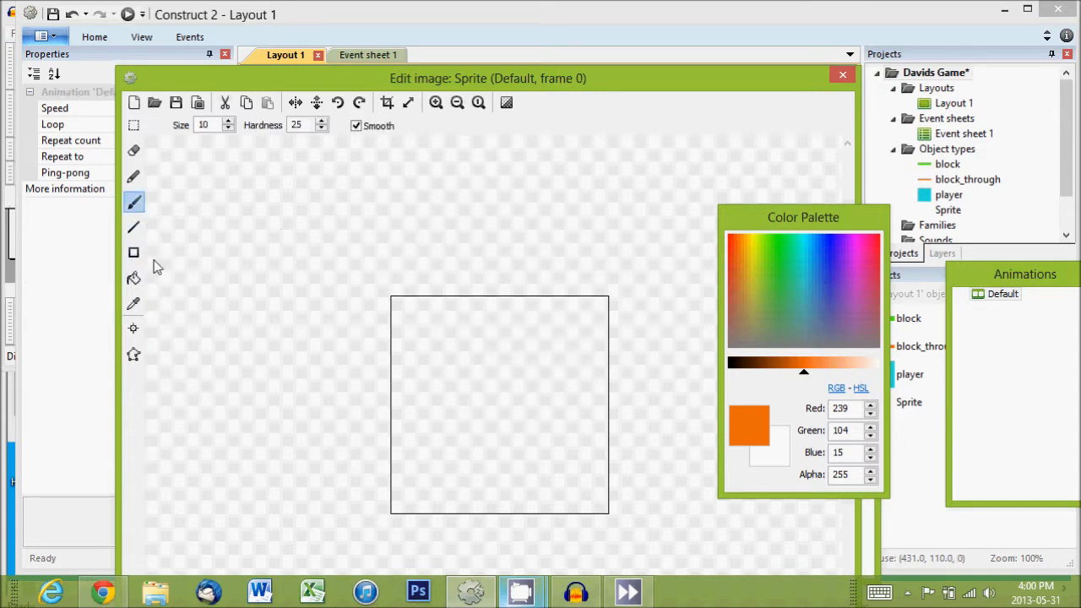
left_click(134, 277)
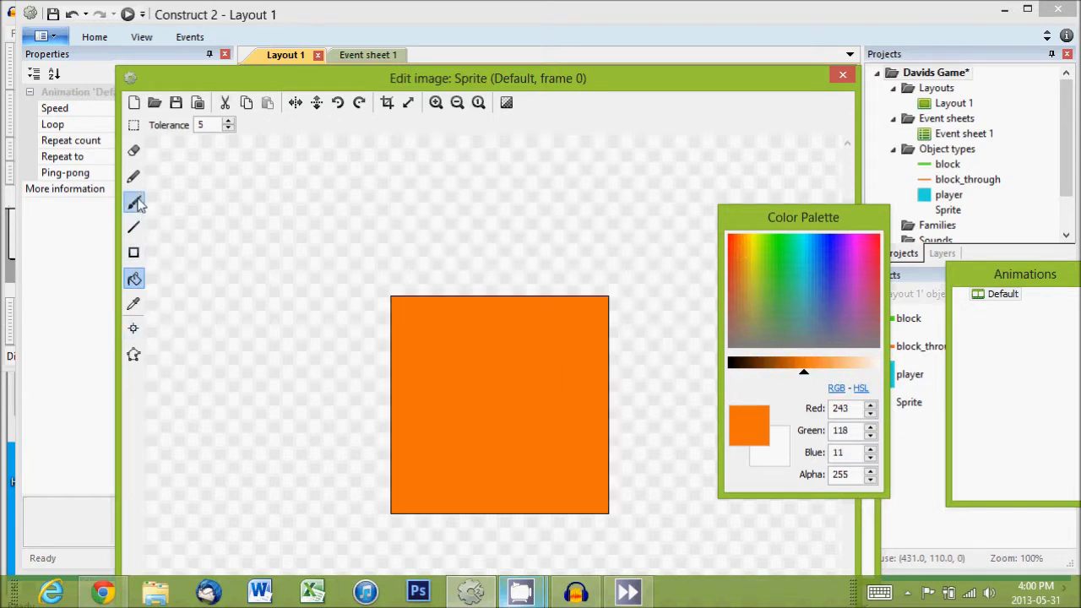
left_click(133, 203)
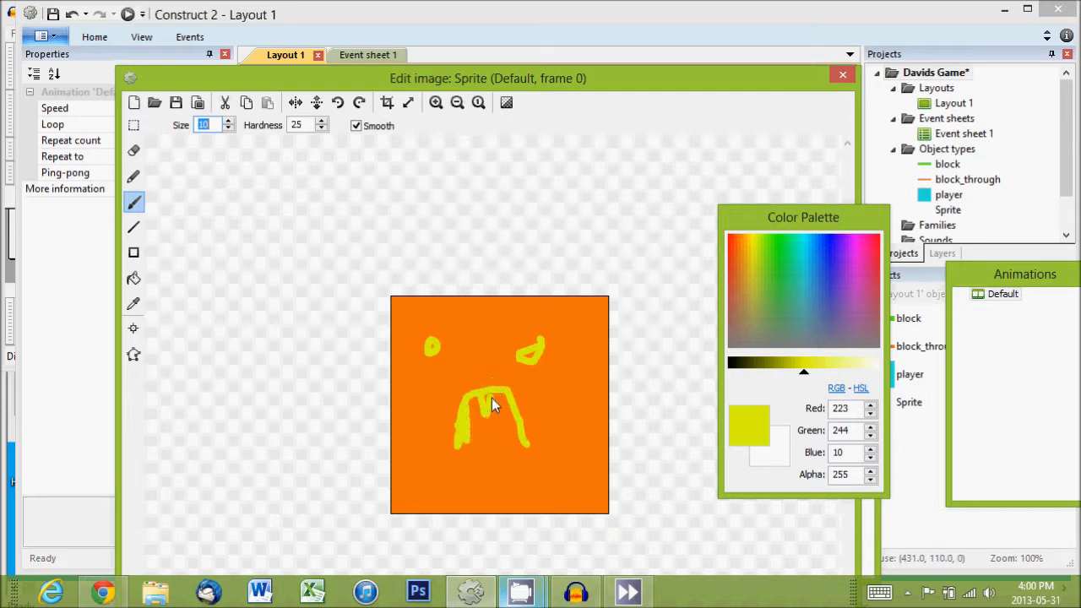
left_click_drag(493, 406, 524, 443)
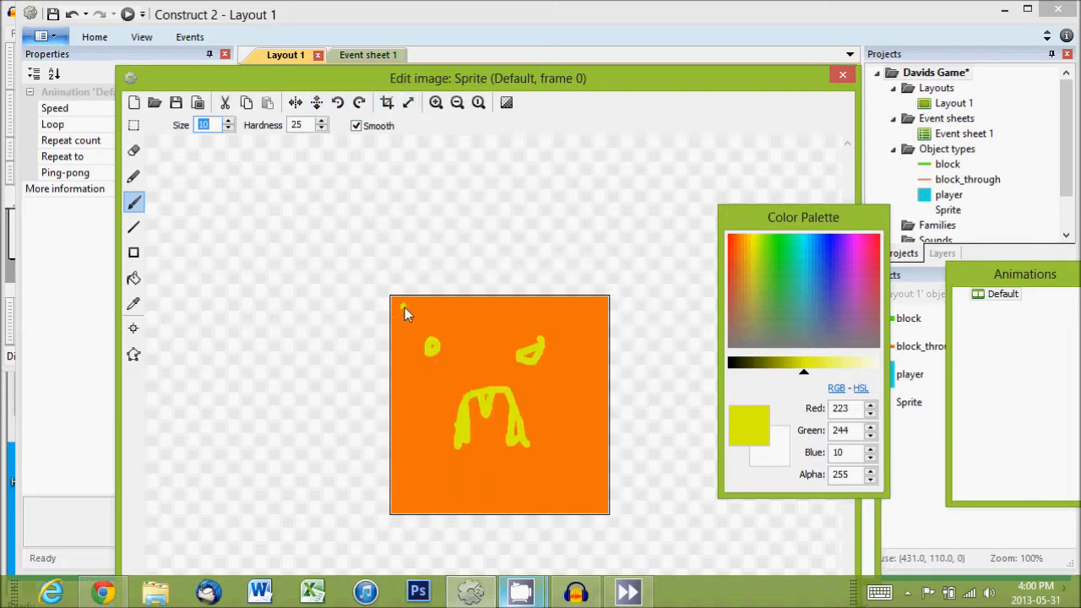
- Resize the sprite image canvas to 50 by 50 pixels and return to the layout
left_click(387, 103)
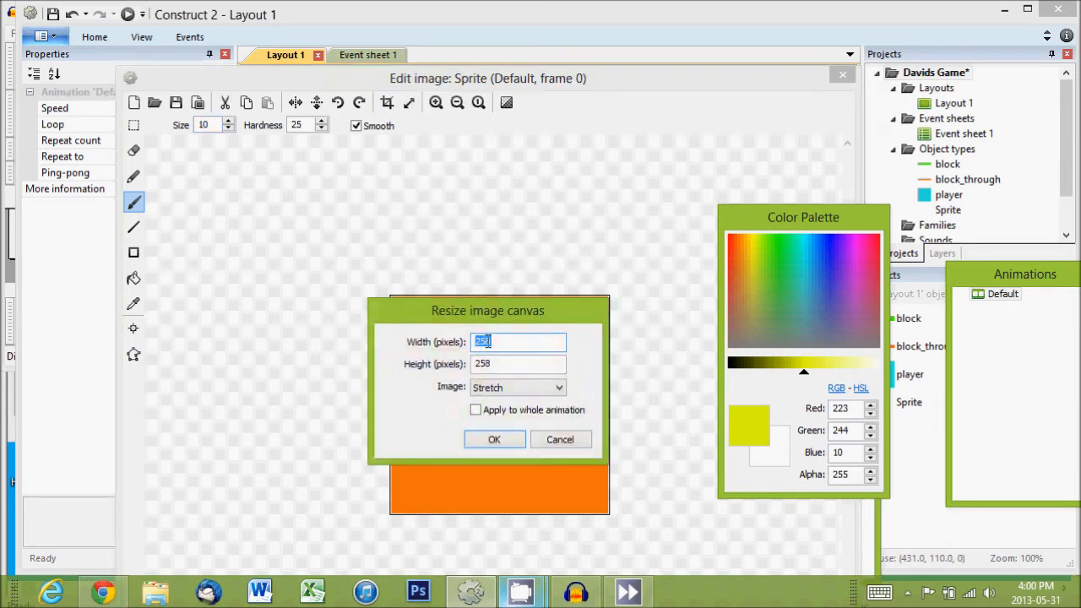
type("50")
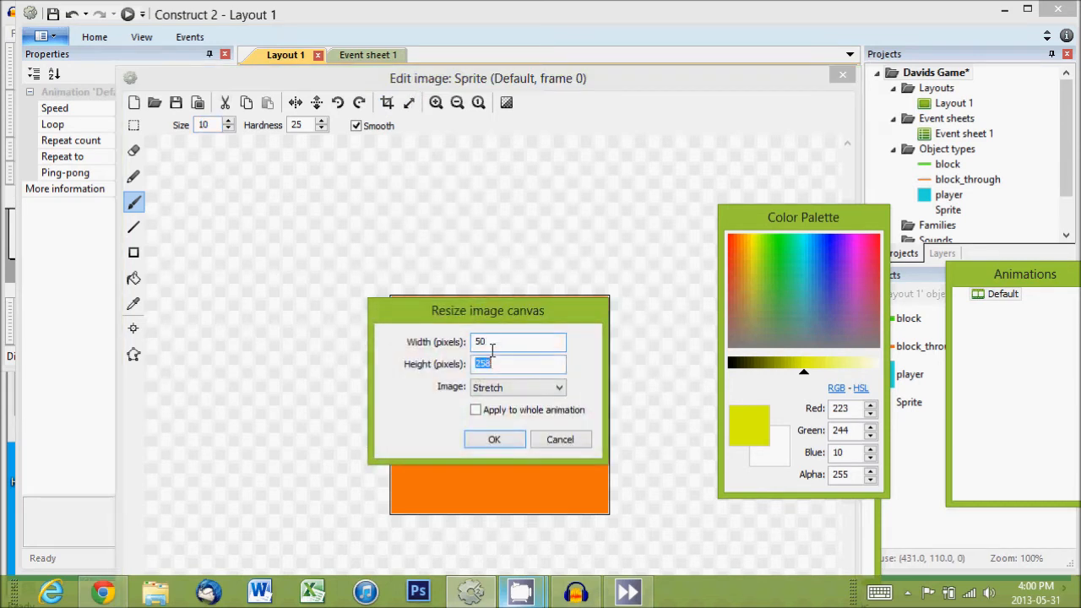
left_click(493, 439)
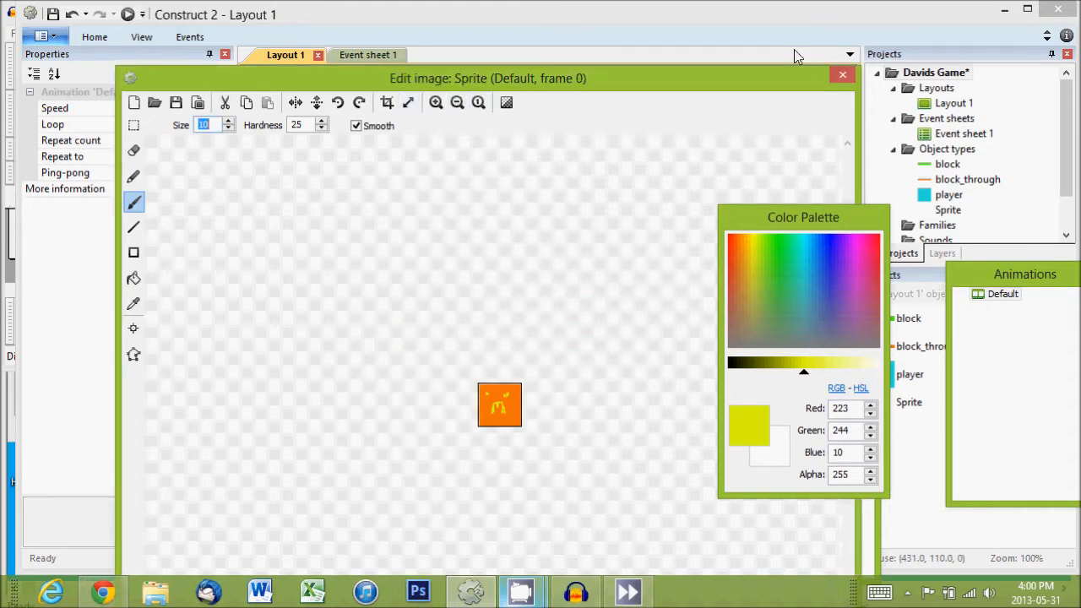
left_click(841, 75)
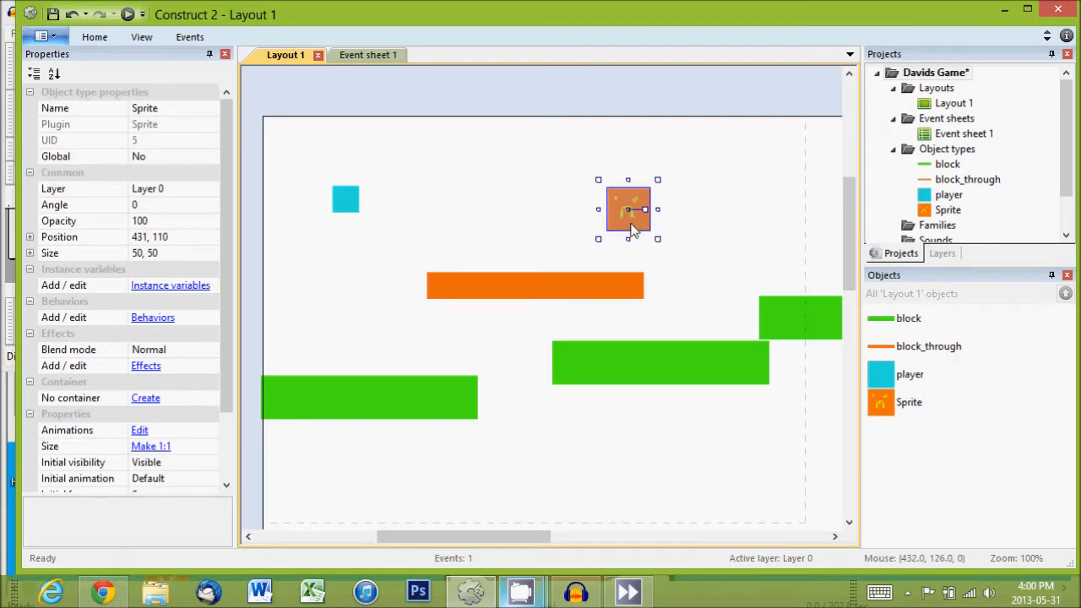
- Nudge the sprite lower and add the Platform behaviour with default settings
left_click_drag(628, 209, 628, 237)
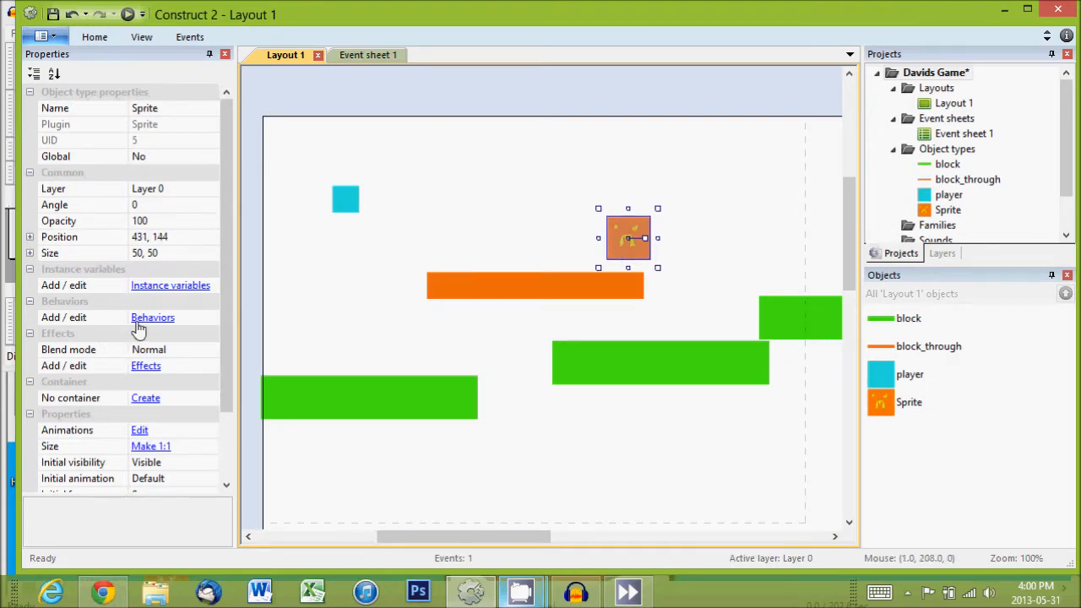
left_click(152, 317)
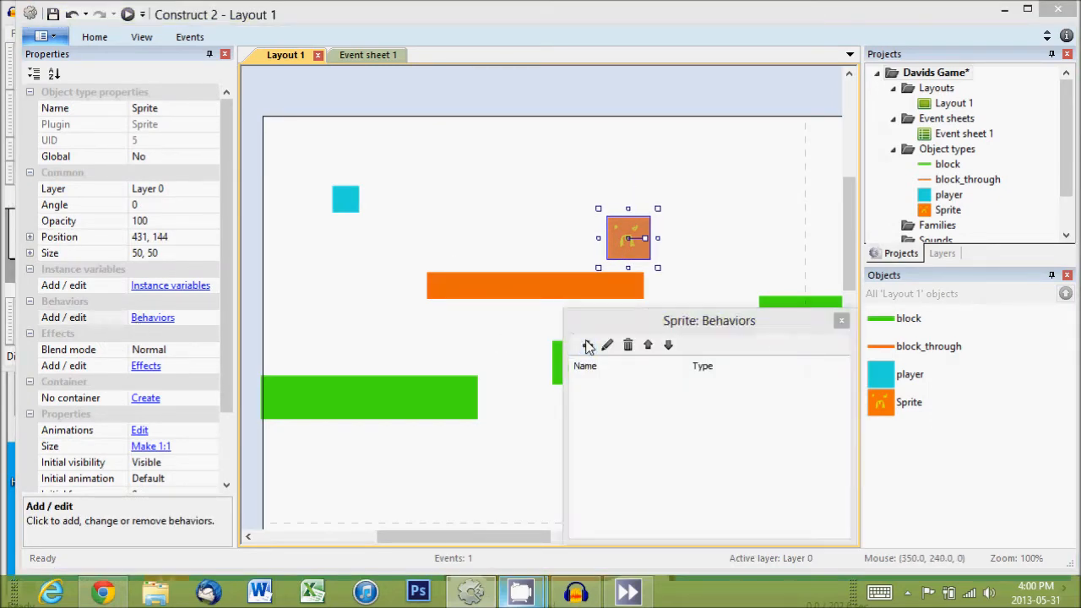
left_click(587, 345)
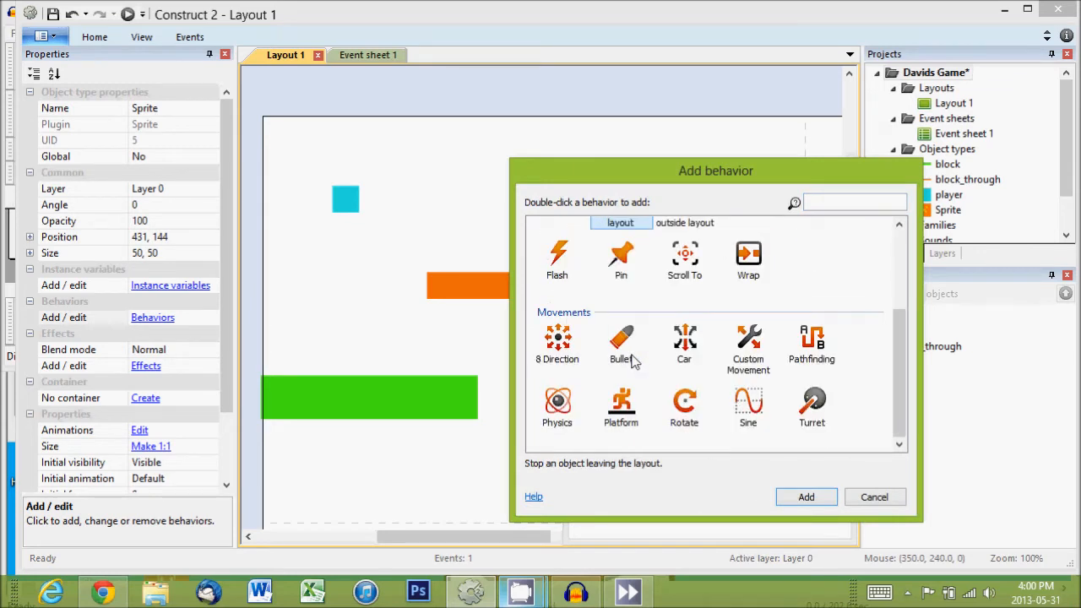
left_click(622, 405)
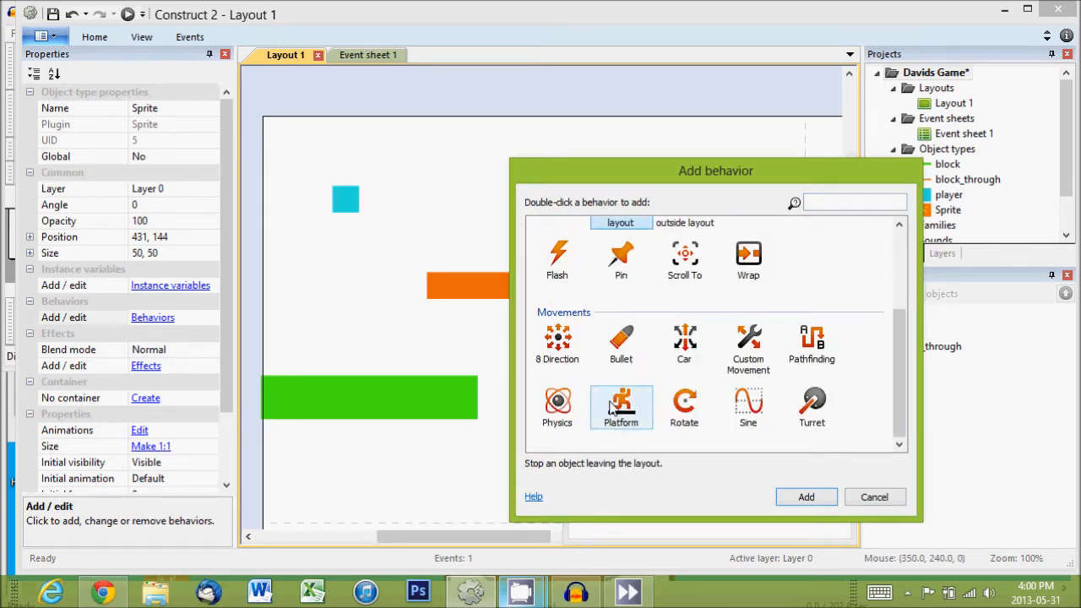
left_click(622, 407)
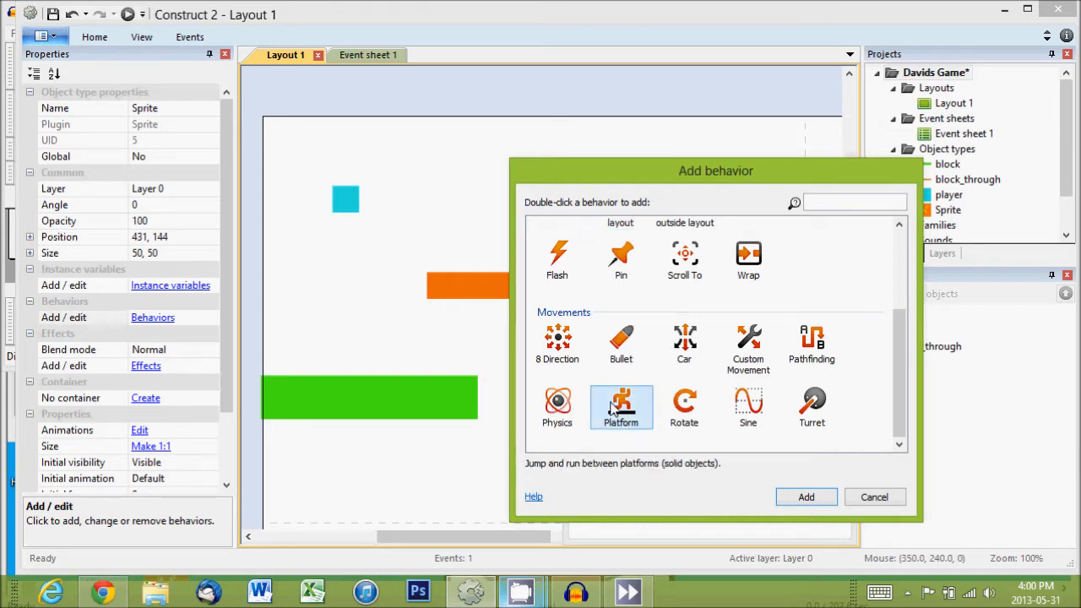
mouse_move(747, 346)
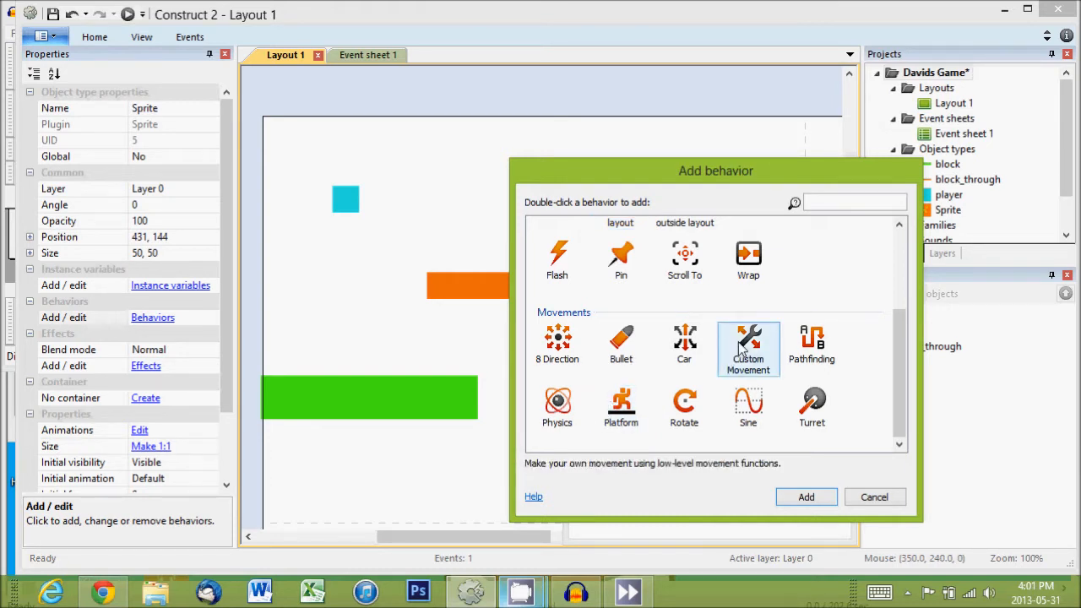
mouse_move(727, 345)
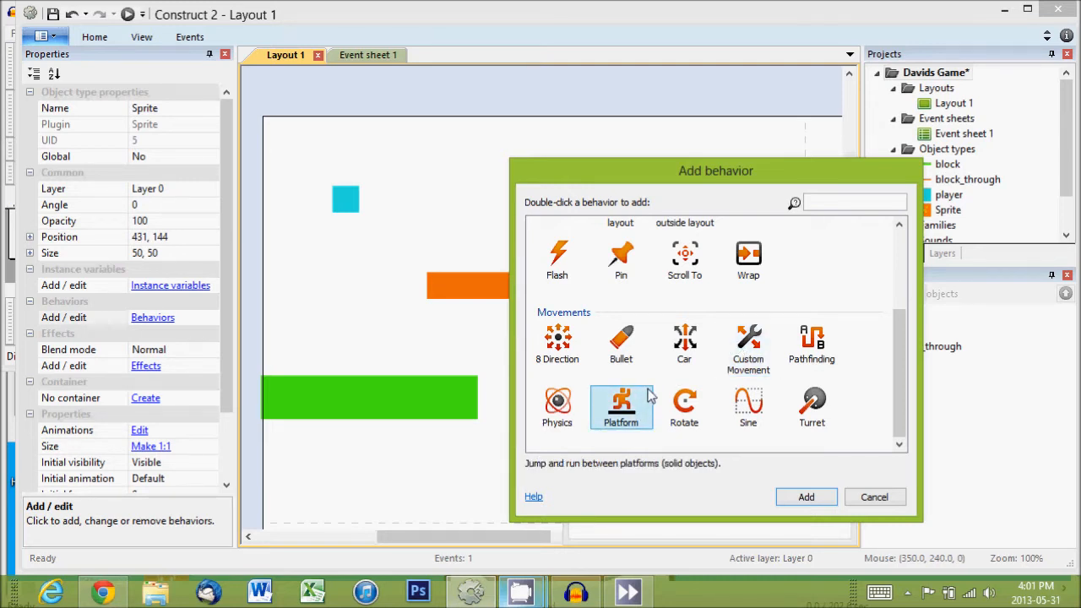
mouse_move(661, 409)
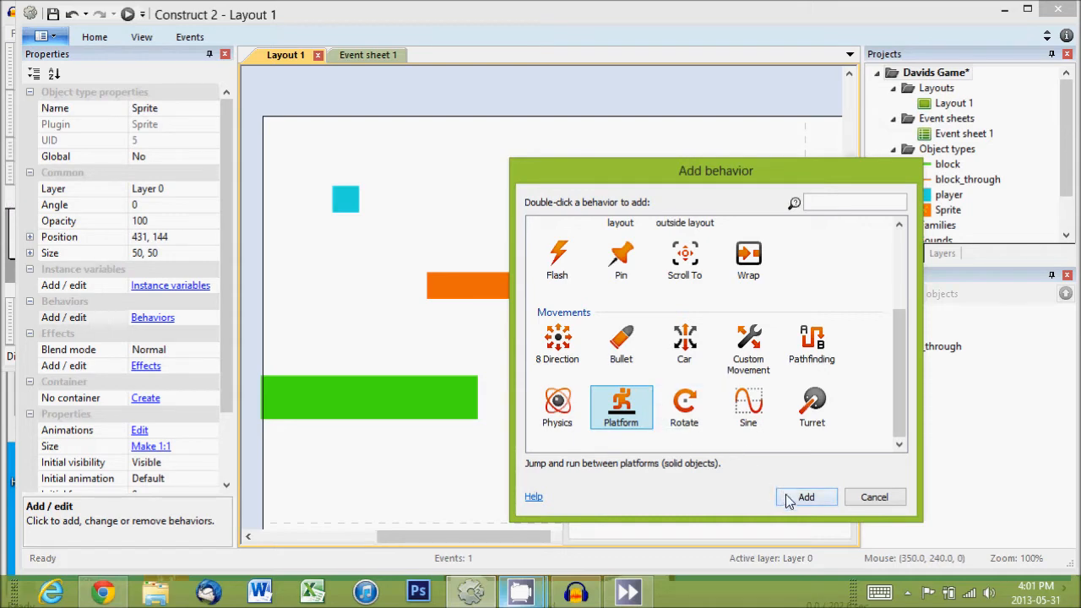
left_click(805, 497)
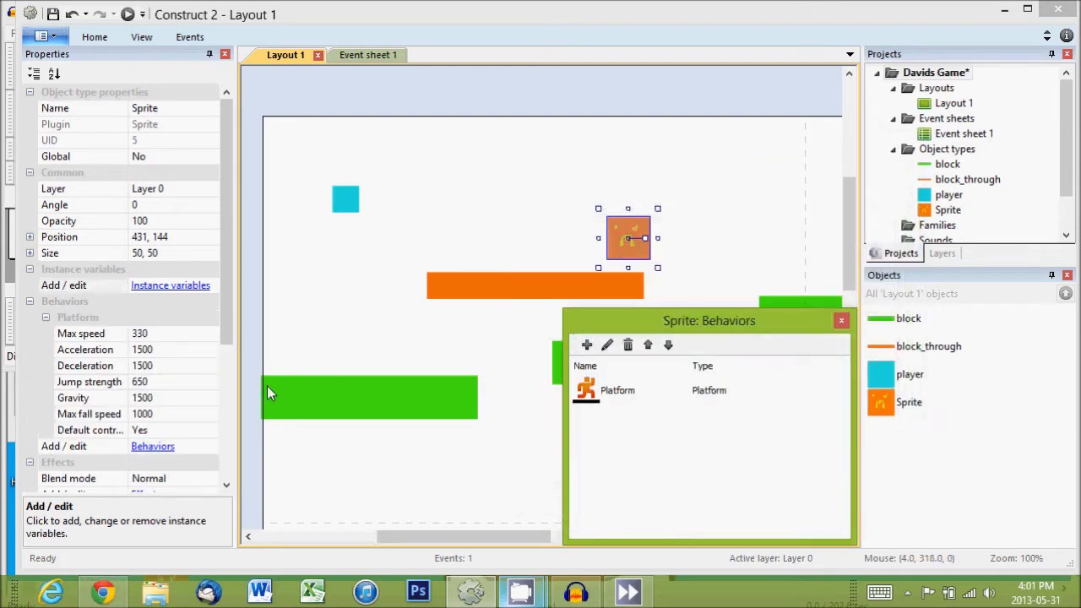
left_click(88, 431)
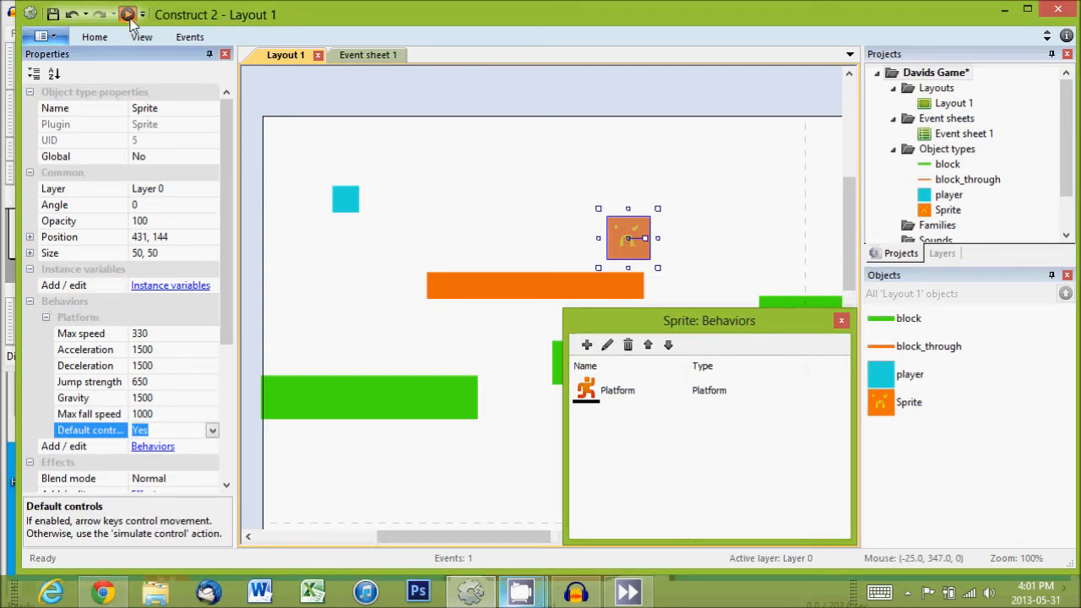
left_click(128, 14)
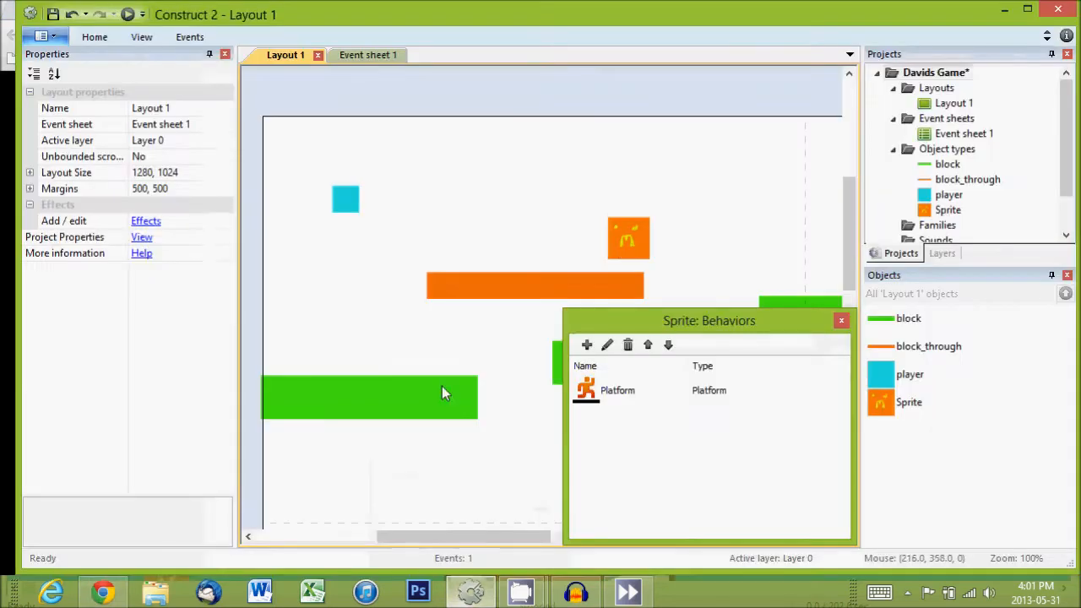
left_click(355, 54)
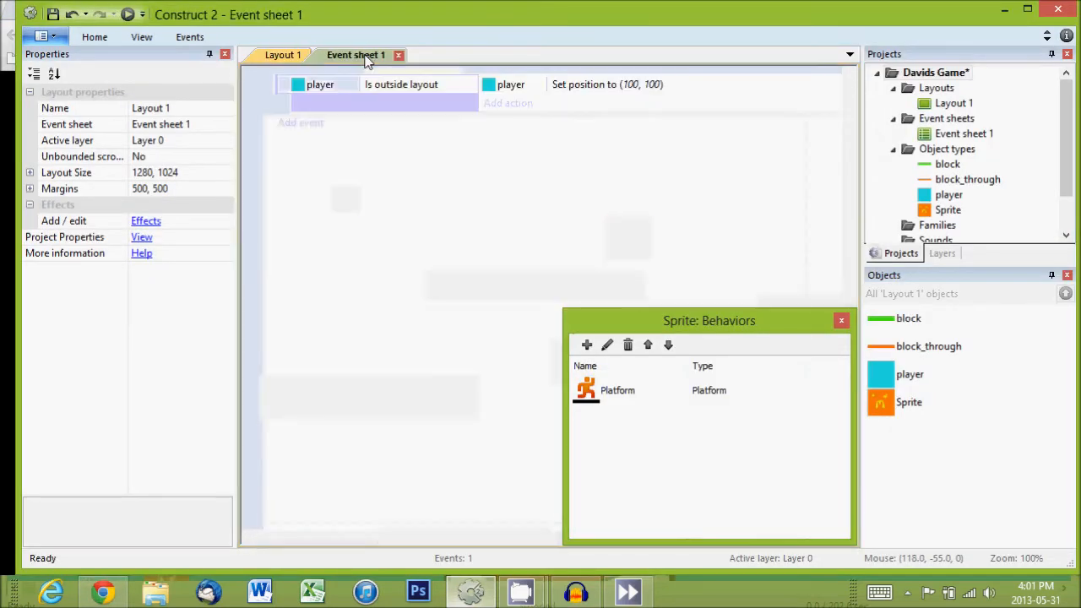
- Add a second event with the System 'Every tick' condition
left_click(300, 122)
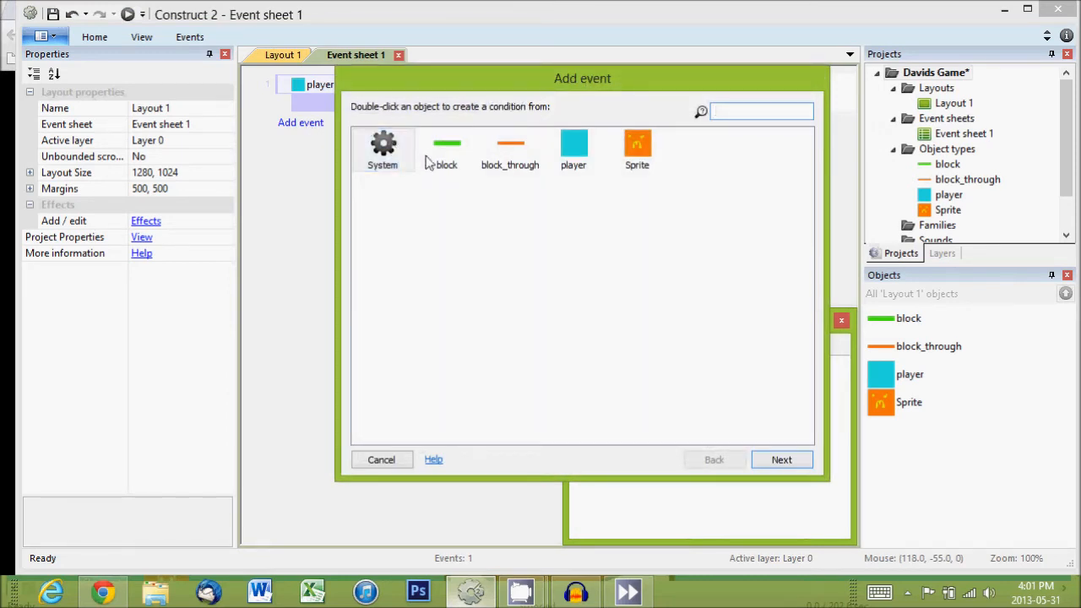
left_click(637, 149)
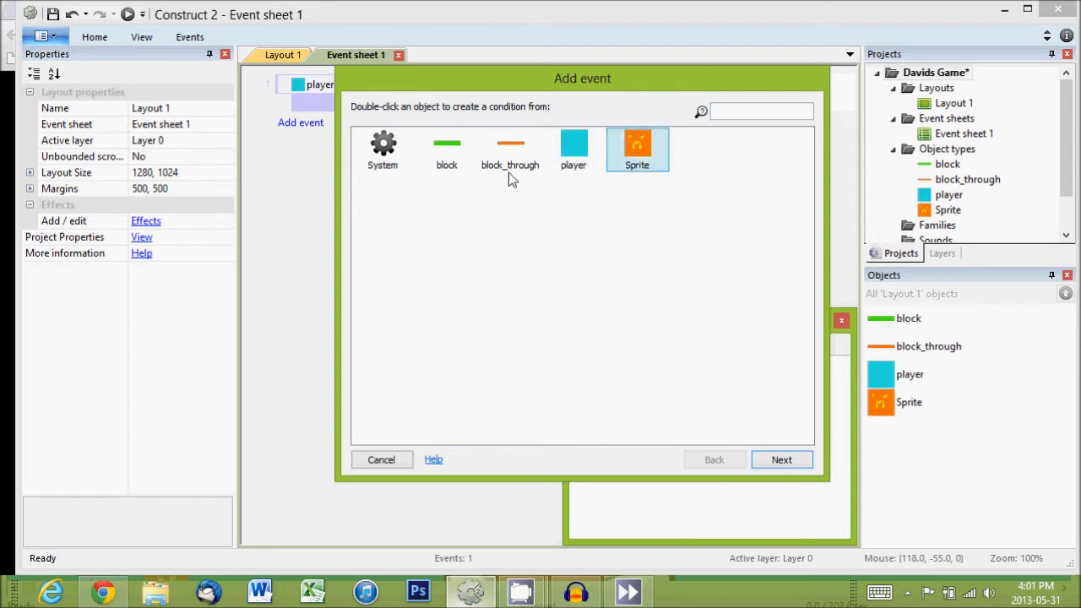
double_click(382, 144)
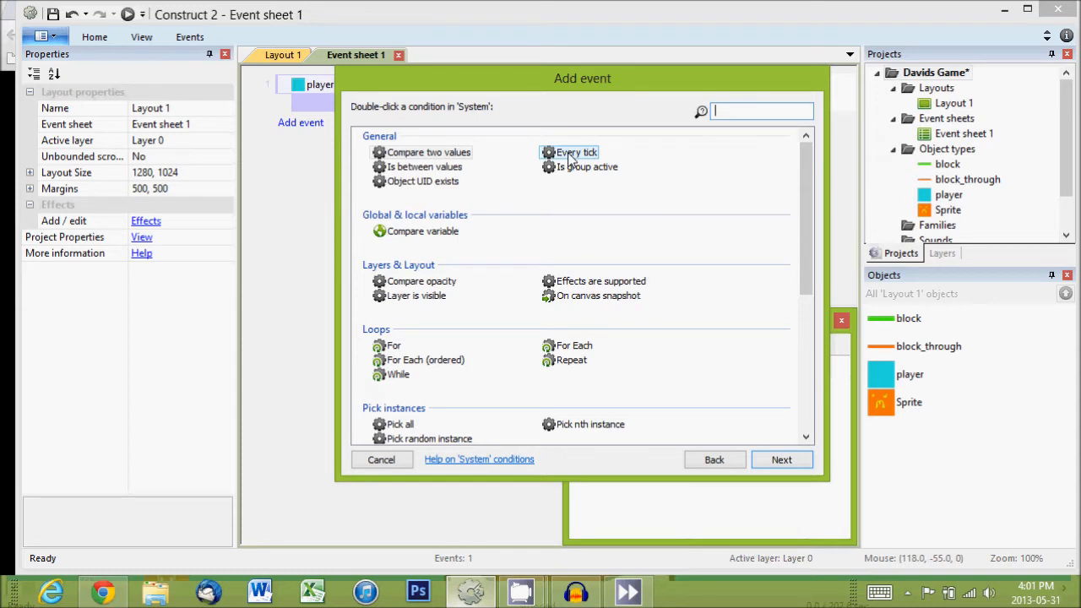
double_click(574, 152)
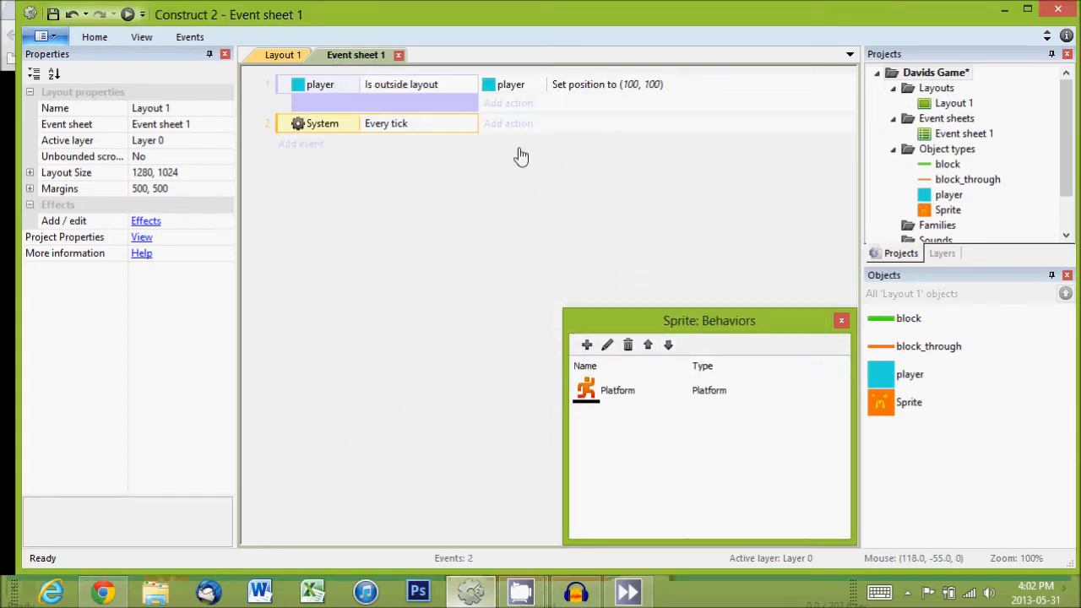
mouse_move(507, 123)
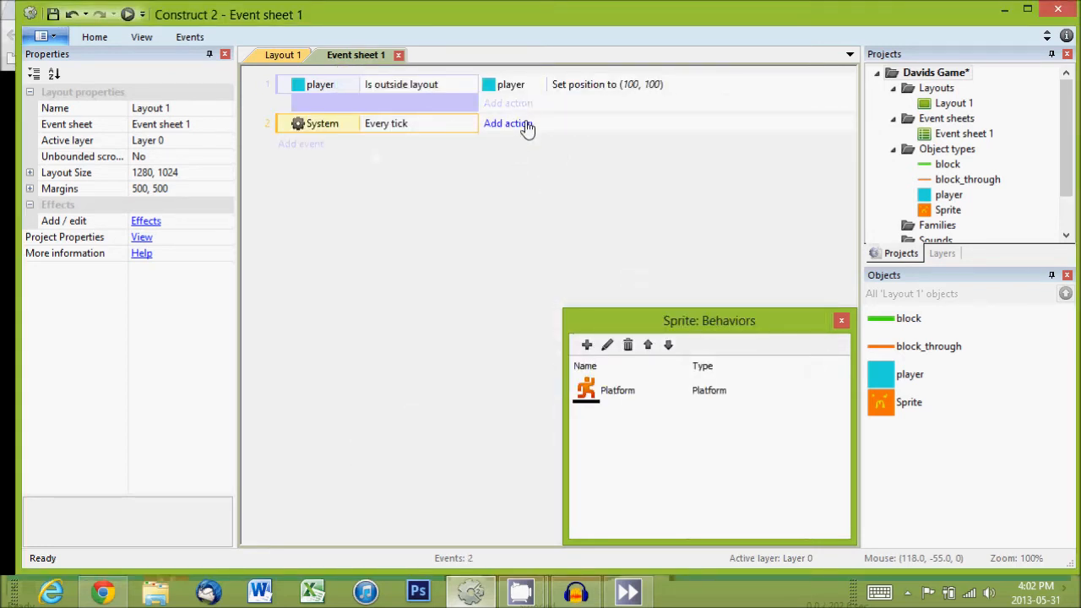
- Add the action: Sprite's Platform simulates pressing the Left control
left_click(507, 123)
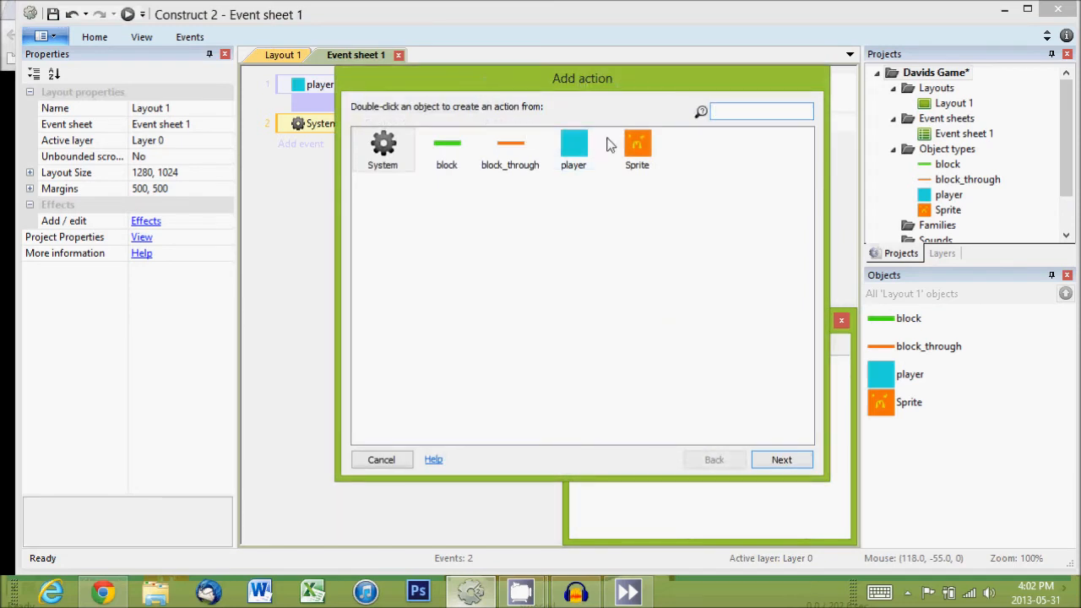
double_click(637, 144)
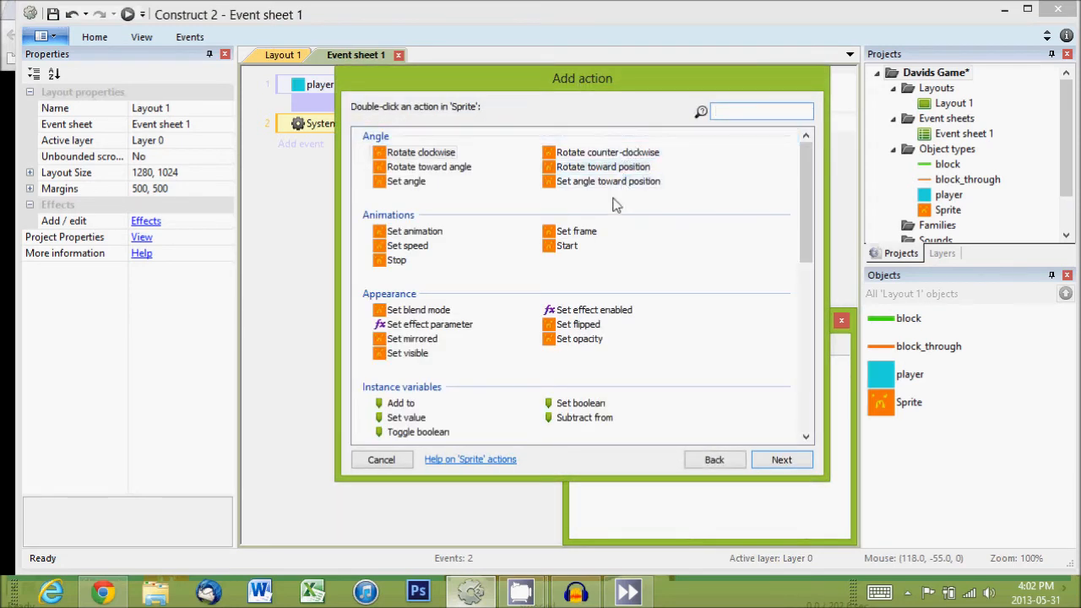
mouse_move(617, 243)
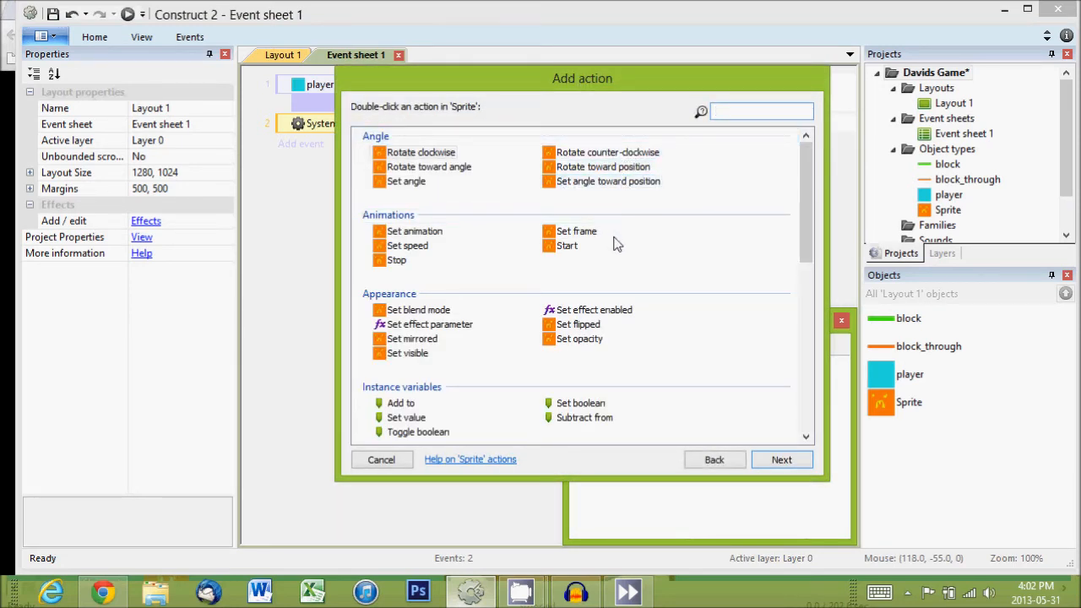
scroll("down", 3)
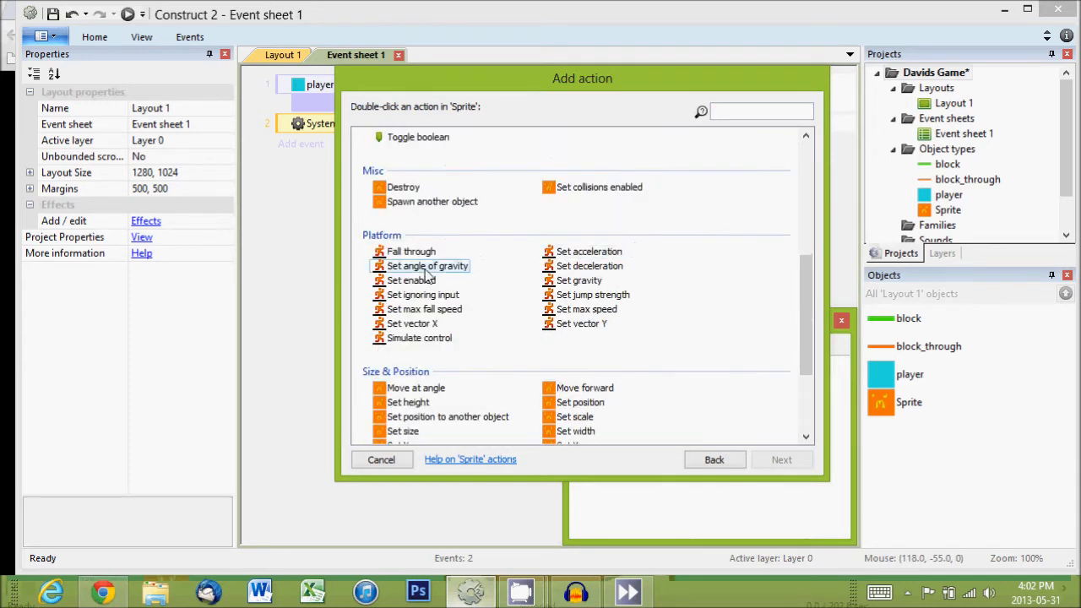
mouse_move(504, 282)
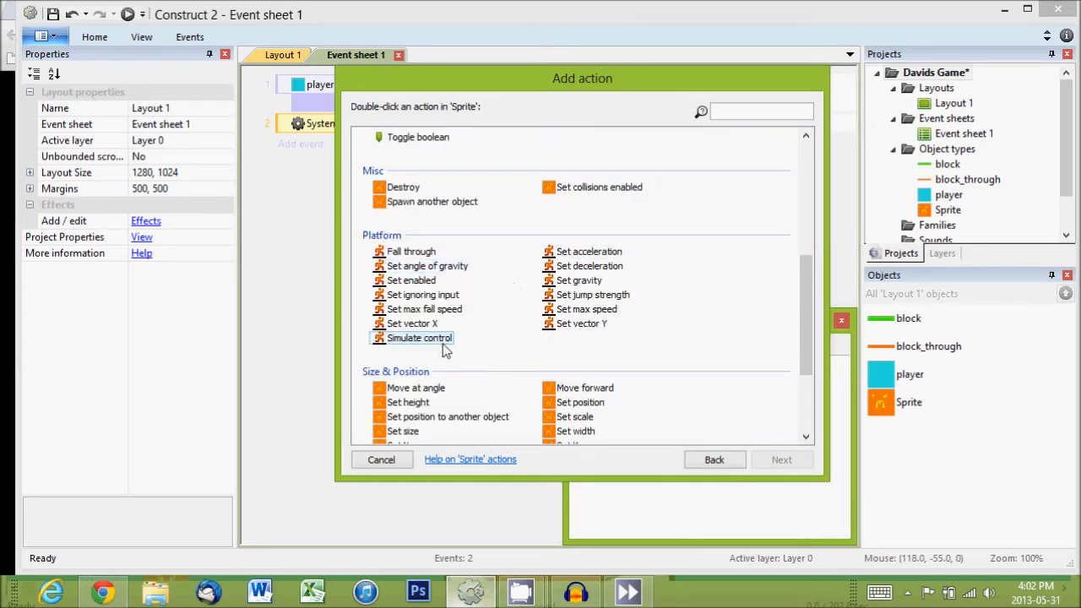
double_click(419, 338)
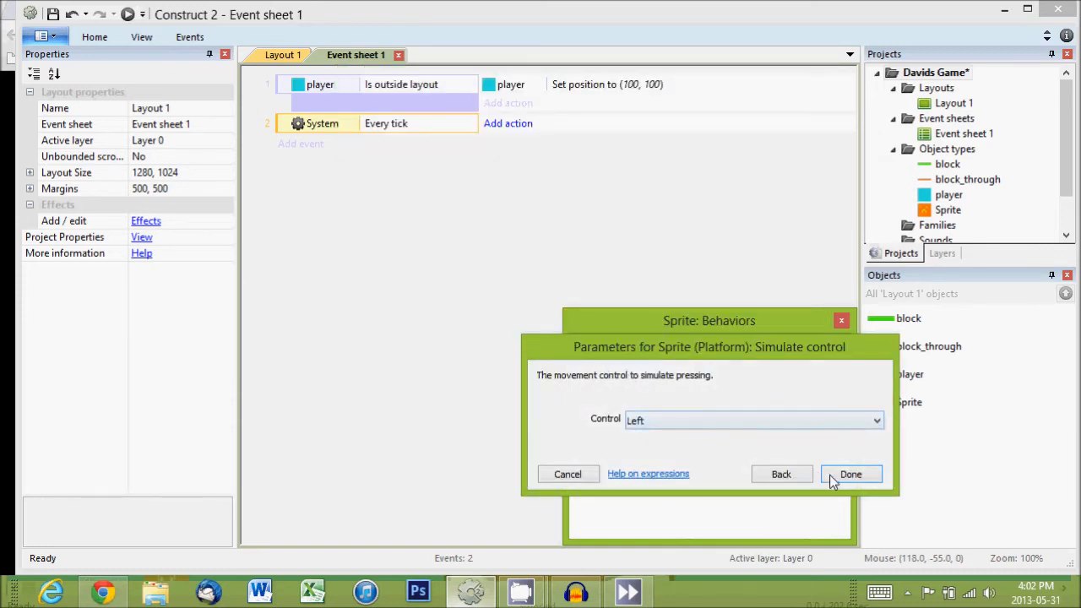
left_click(851, 473)
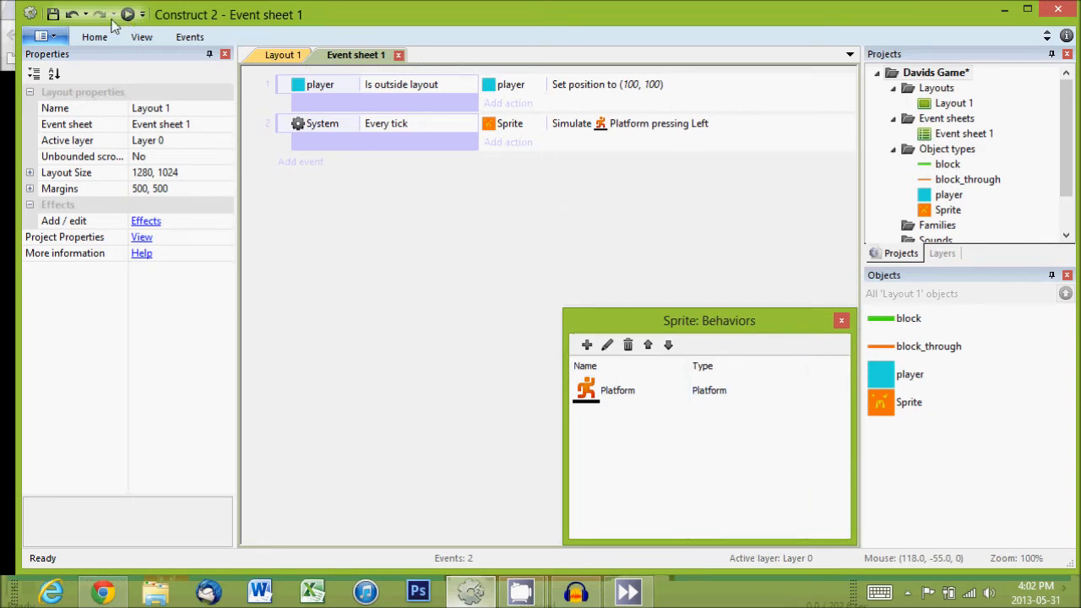
left_click(121, 18)
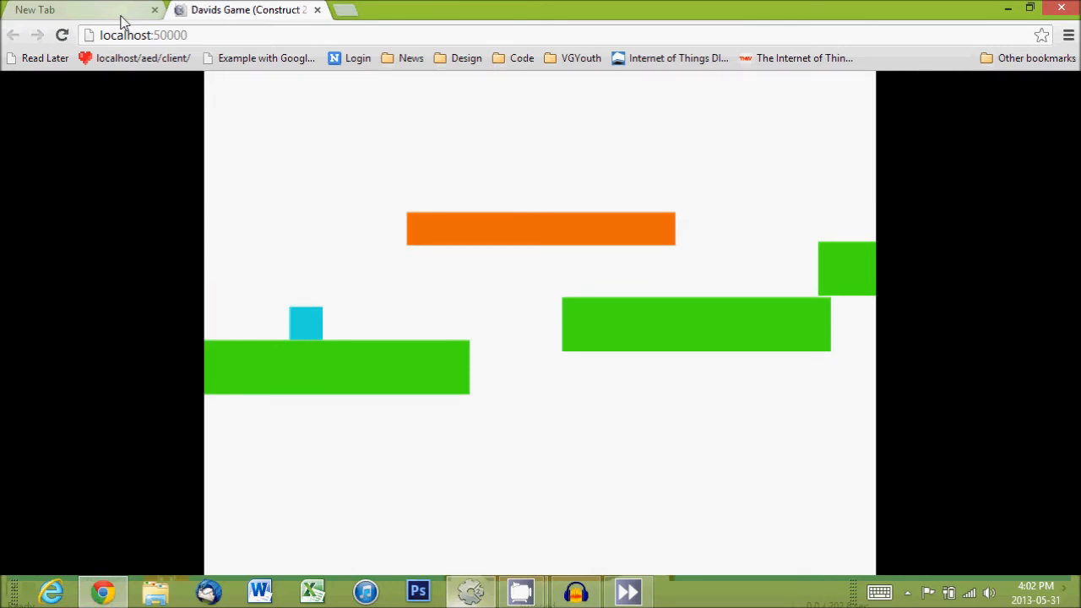
left_click(470, 591)
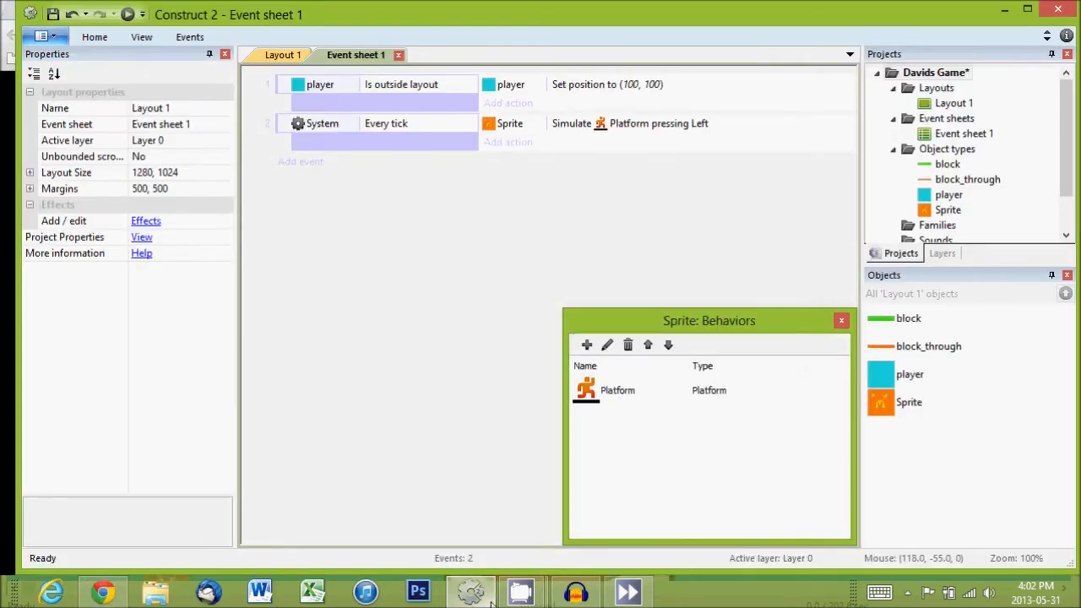
mouse_move(142, 19)
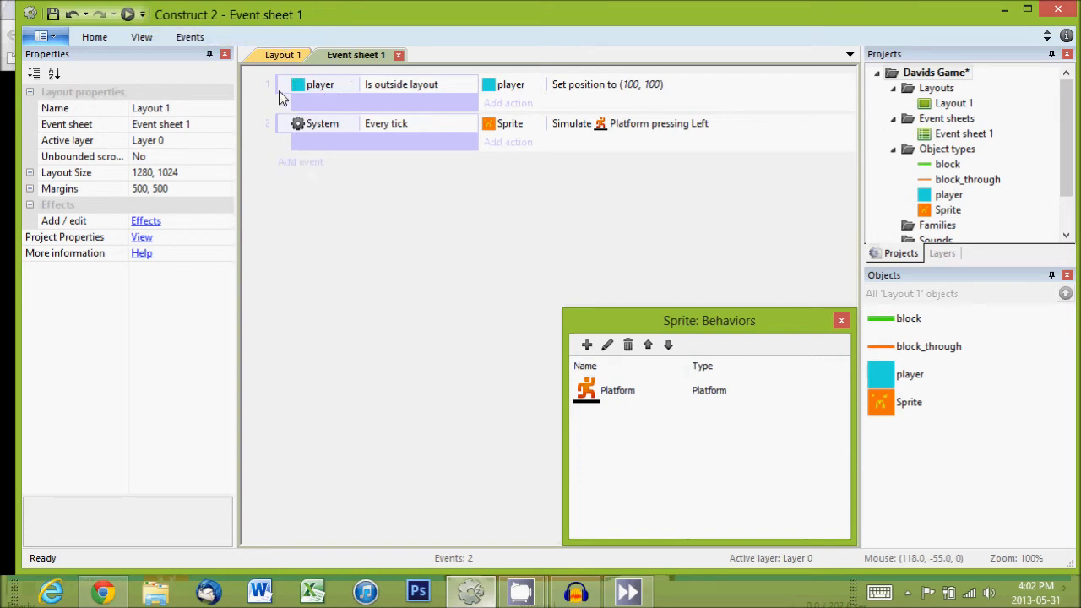
- Rename the orange Sprite on Layout 1 to badGuy
left_click(284, 54)
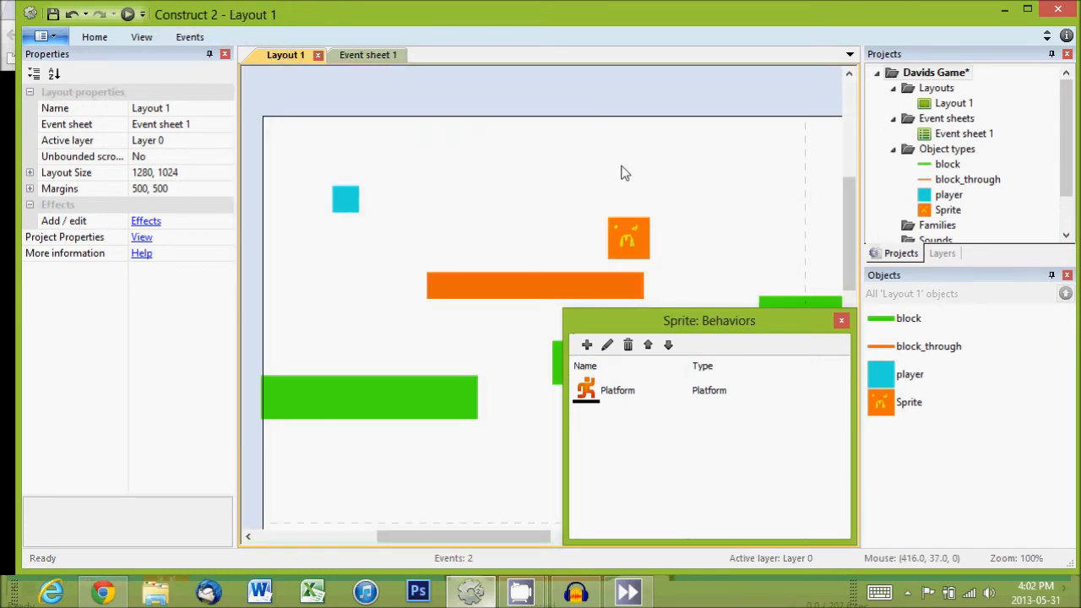
left_click(628, 236)
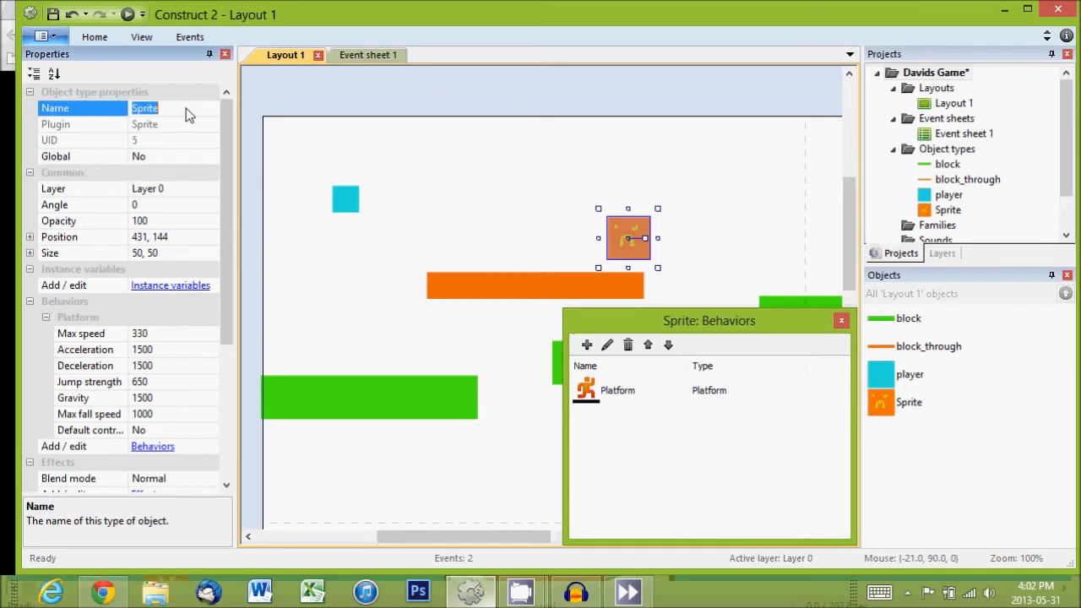
type("bas")
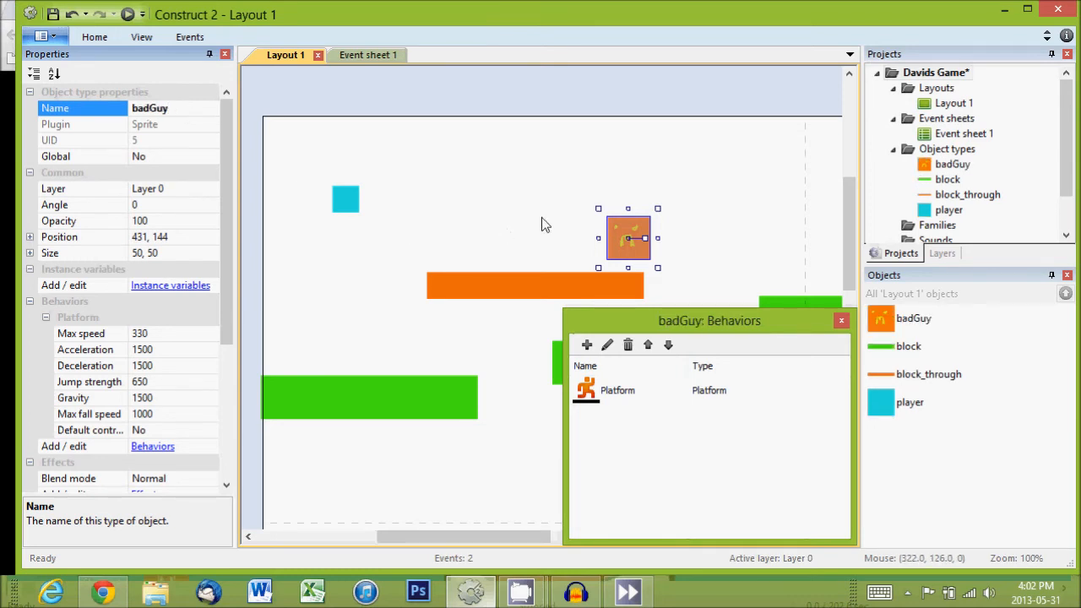
left_click(381, 93)
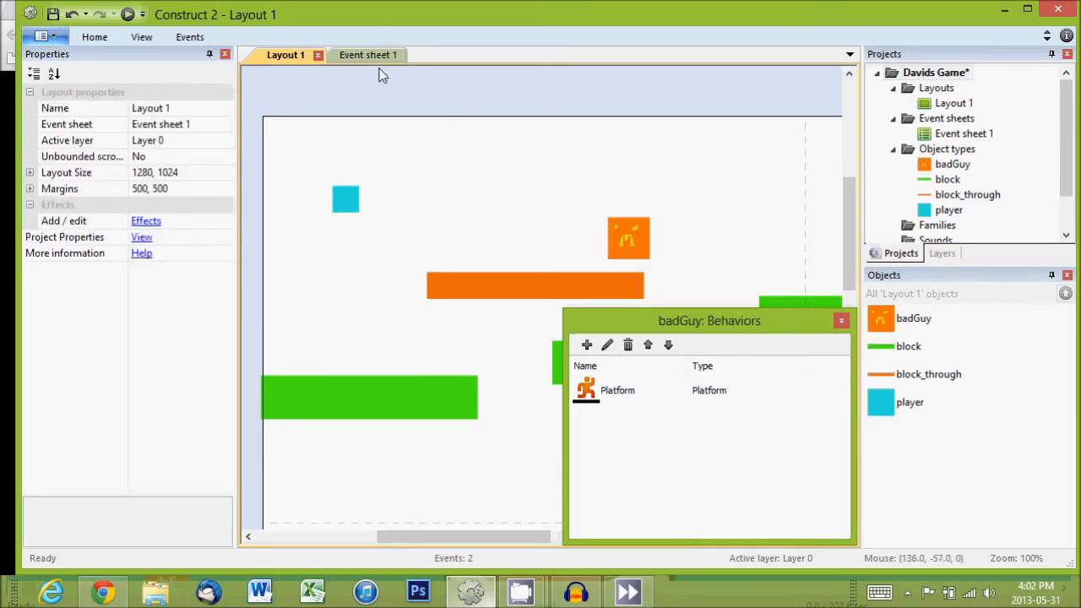
- Add a third event with badGuy's 'Is outside layout' condition
left_click(368, 54)
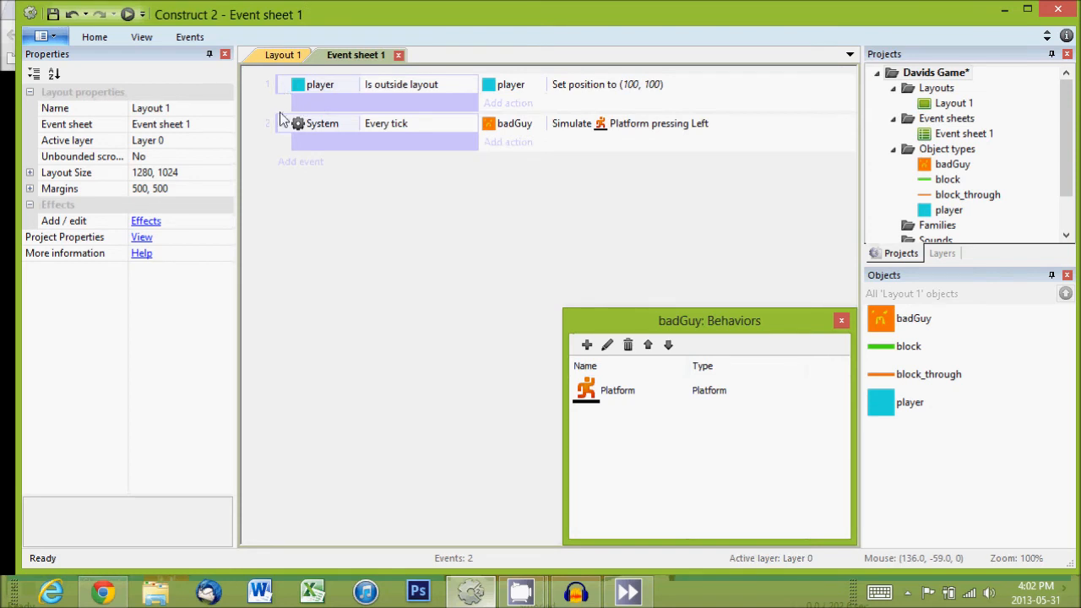
mouse_move(290, 167)
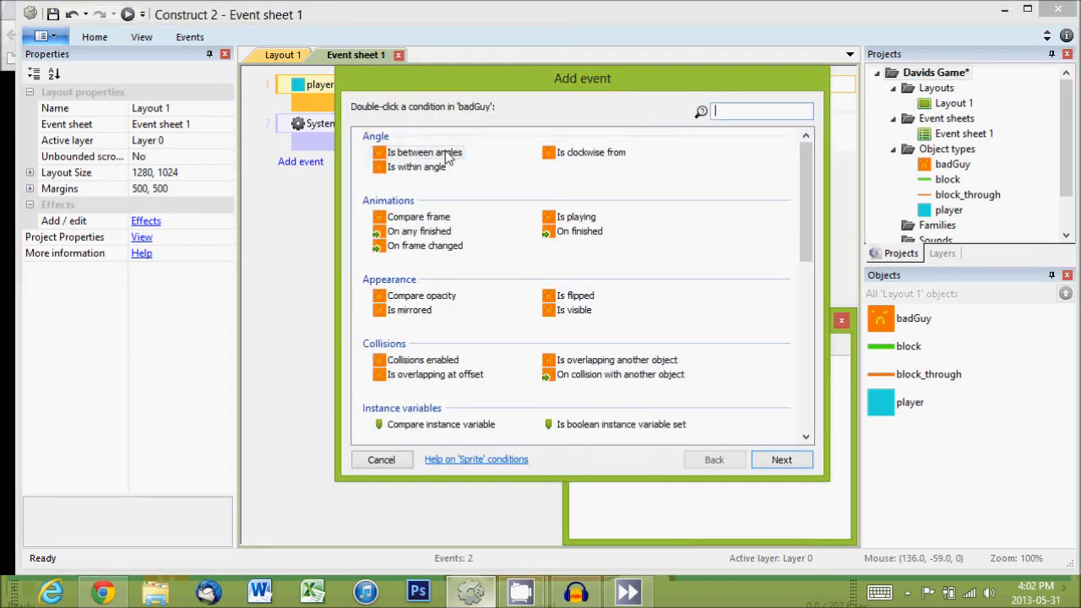
scroll("down", 3)
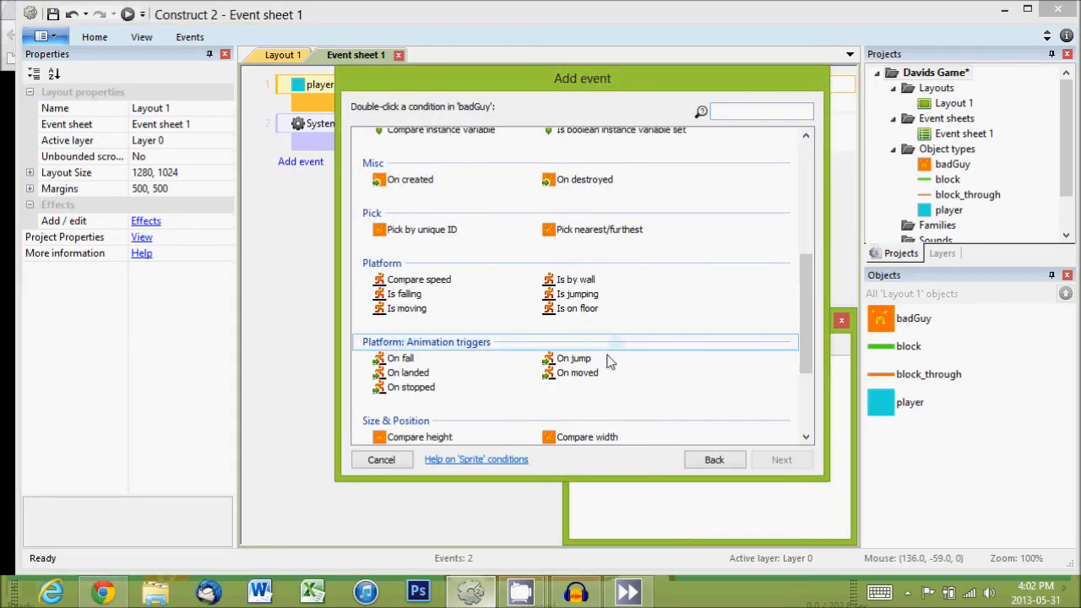
scroll("down", 3)
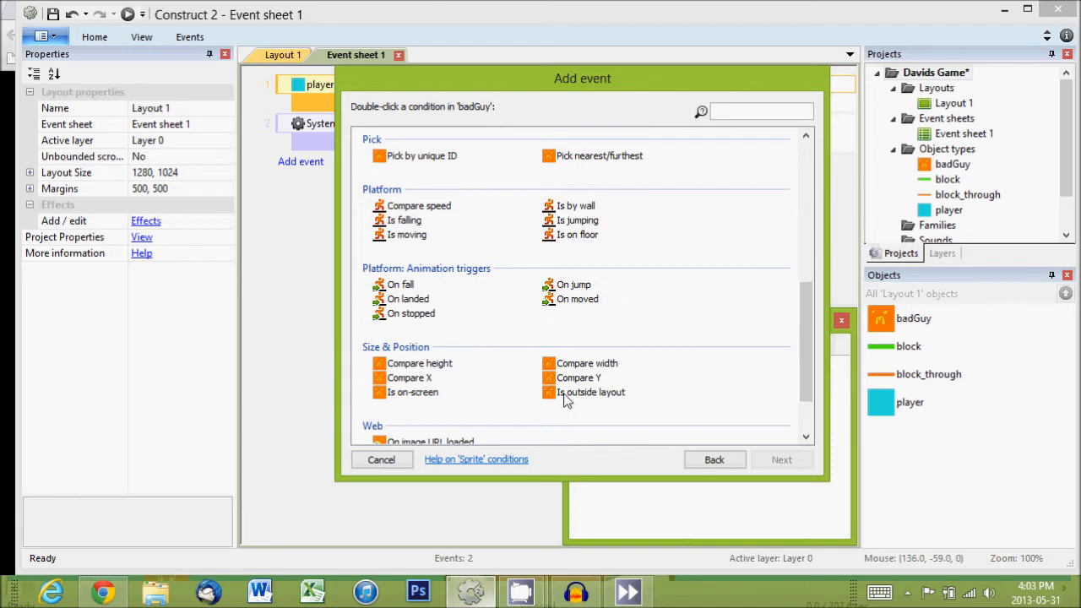
left_click(587, 391)
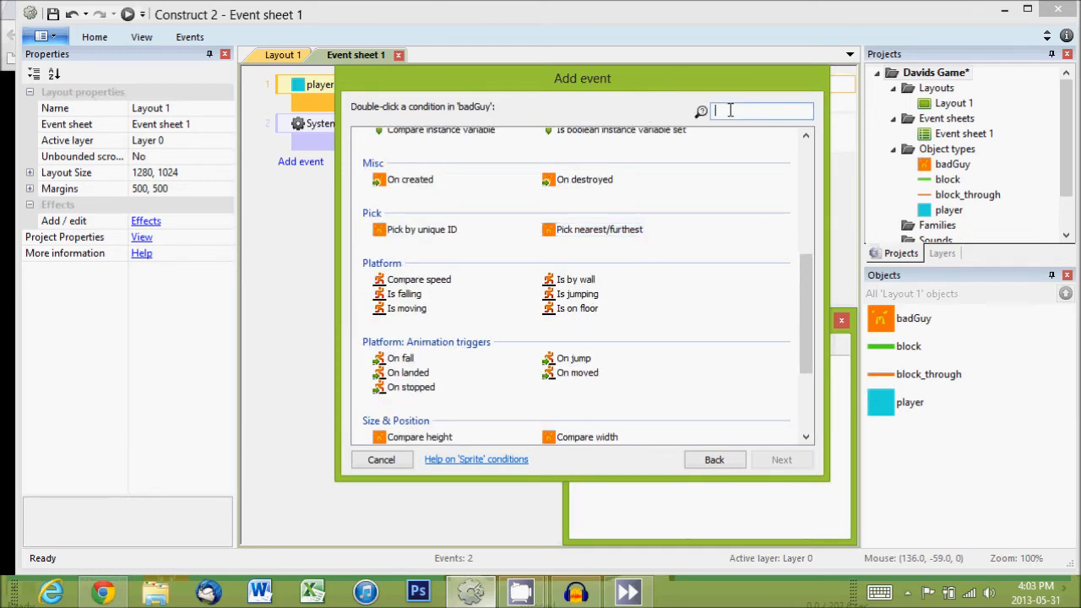
type("out")
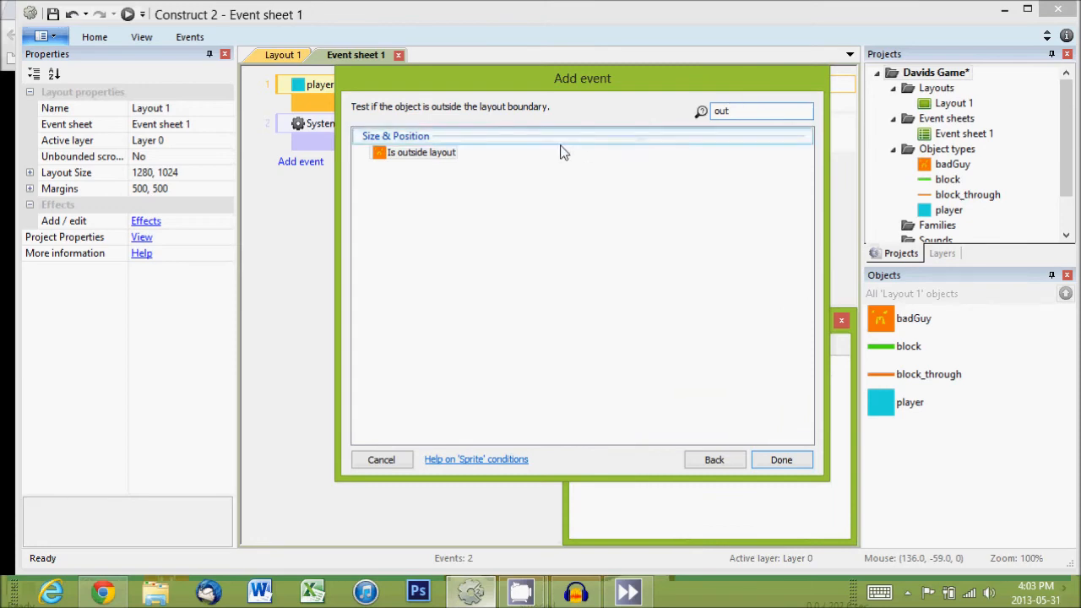
left_click(781, 459)
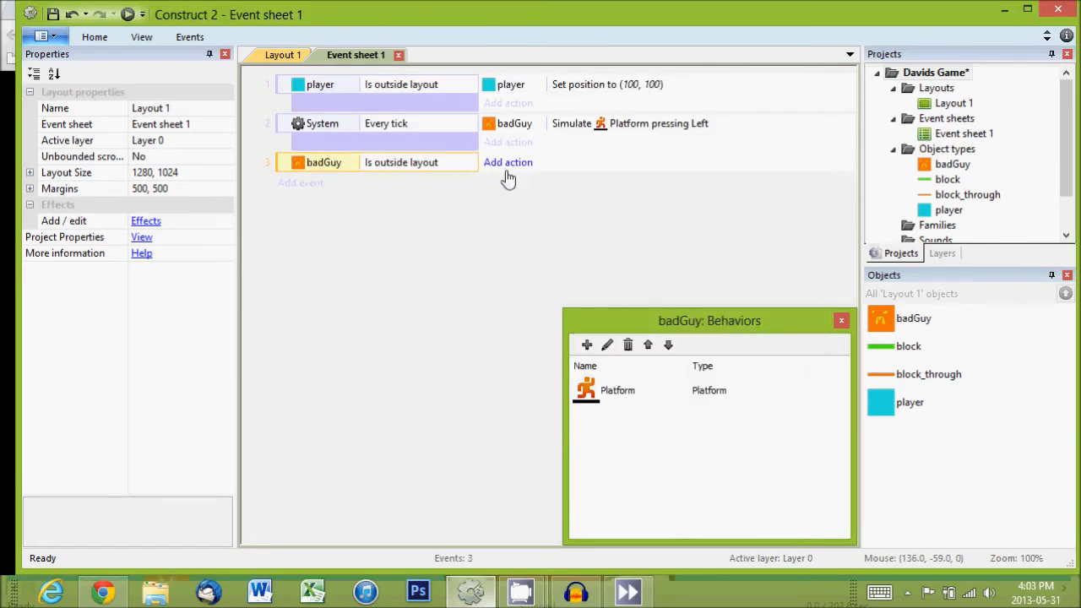
- Add the action setting badGuy's position to X 900, Y 100
left_click(507, 162)
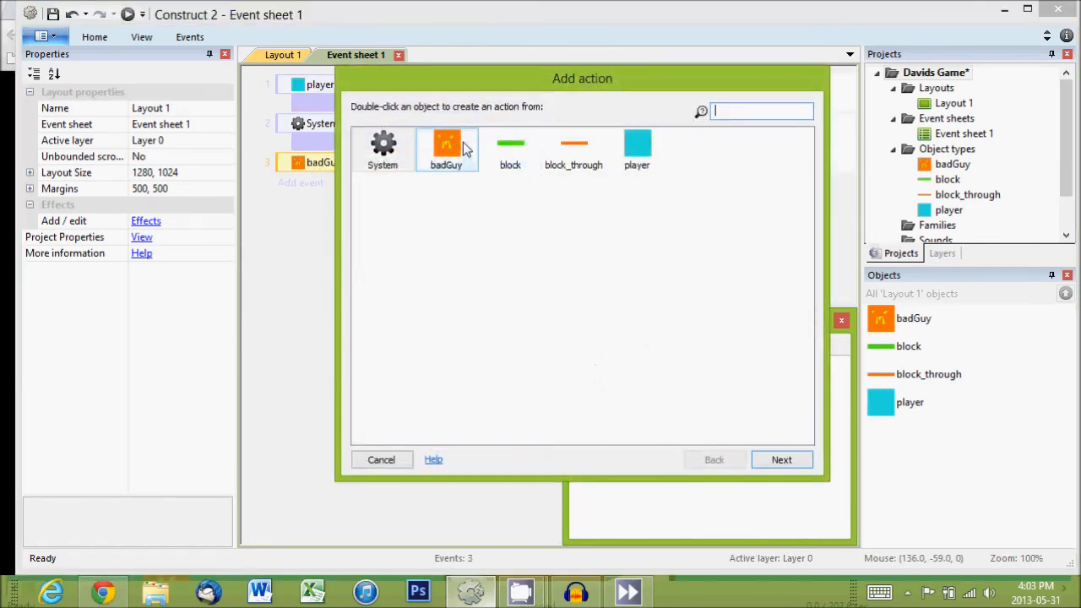
double_click(446, 143)
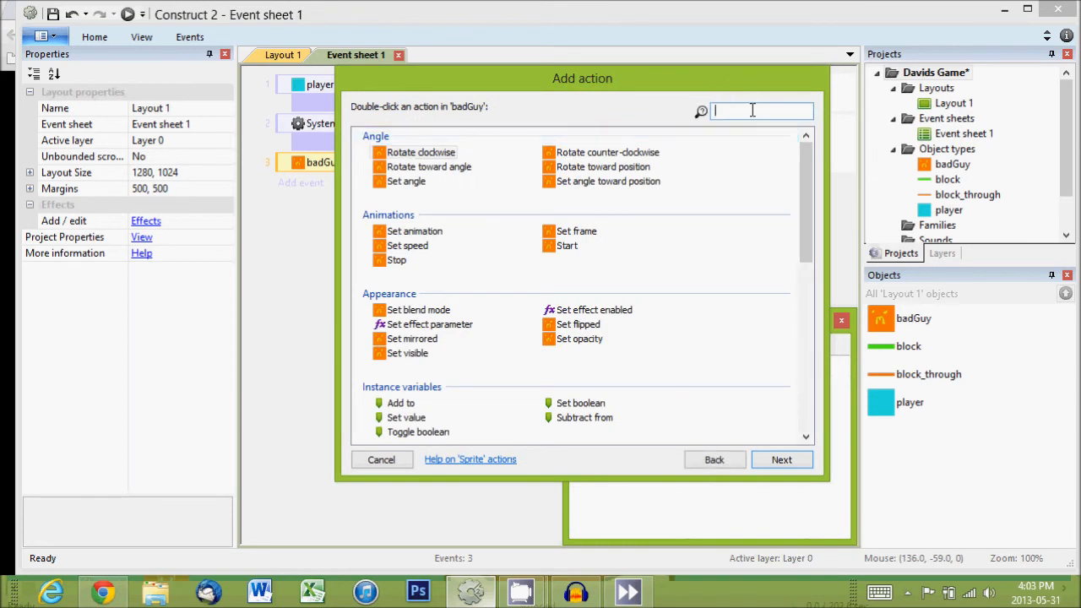
type("po")
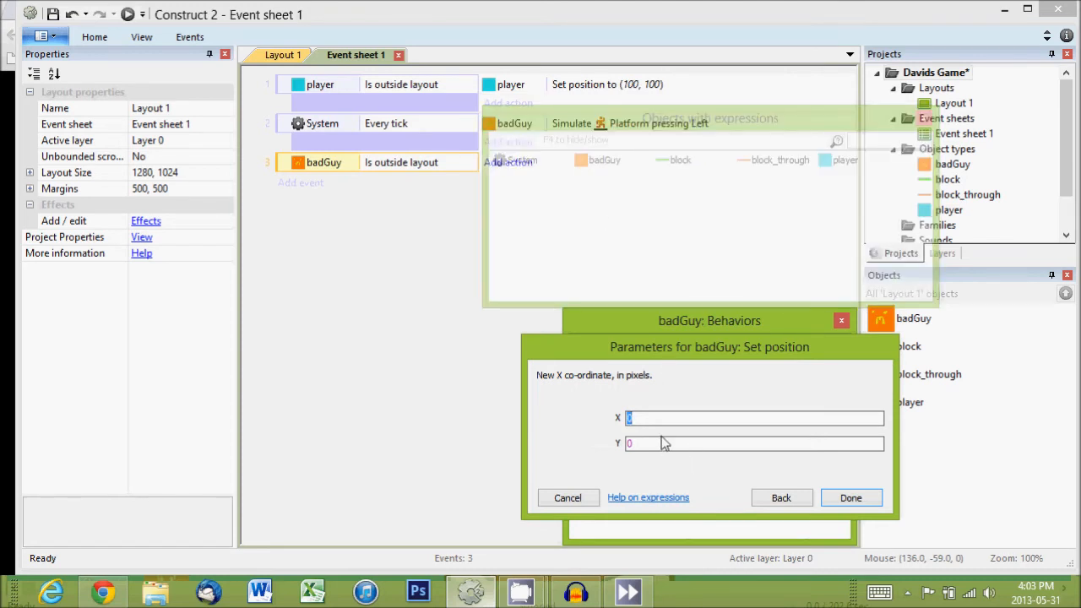
type("900")
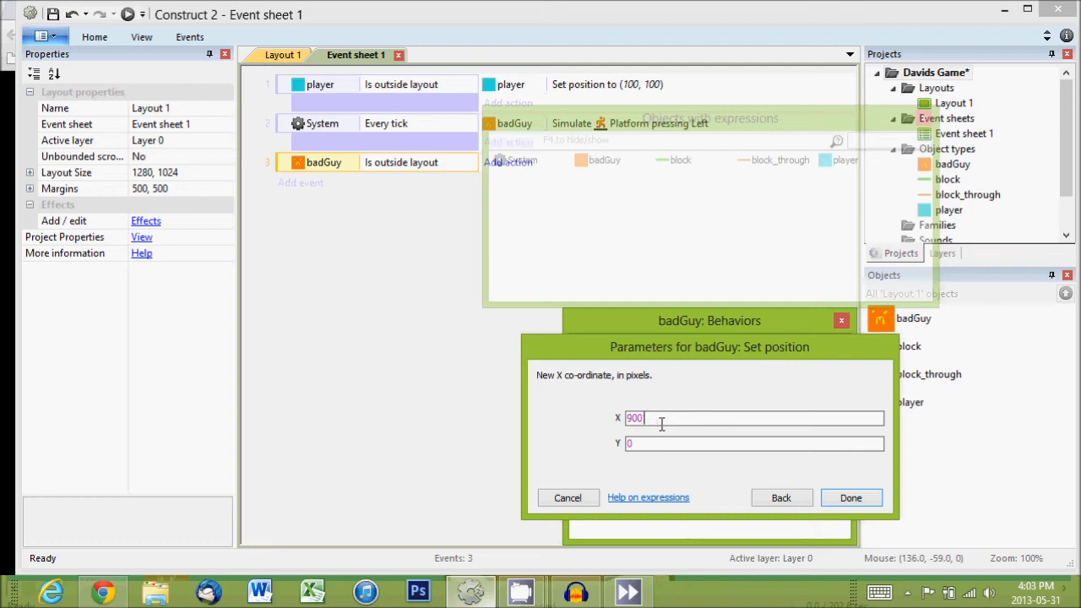
left_click(754, 442)
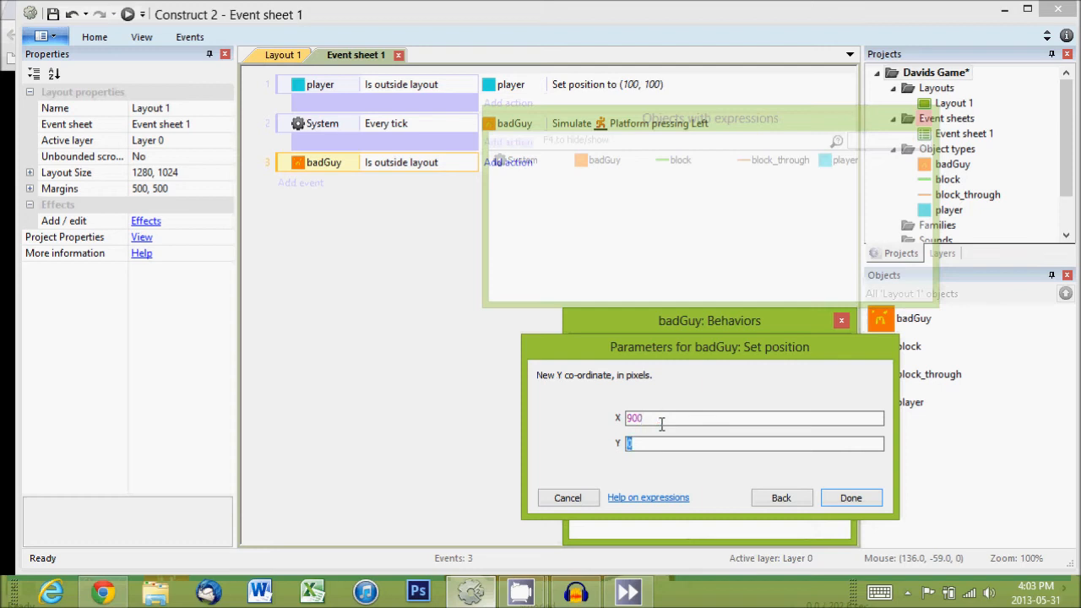
type("100")
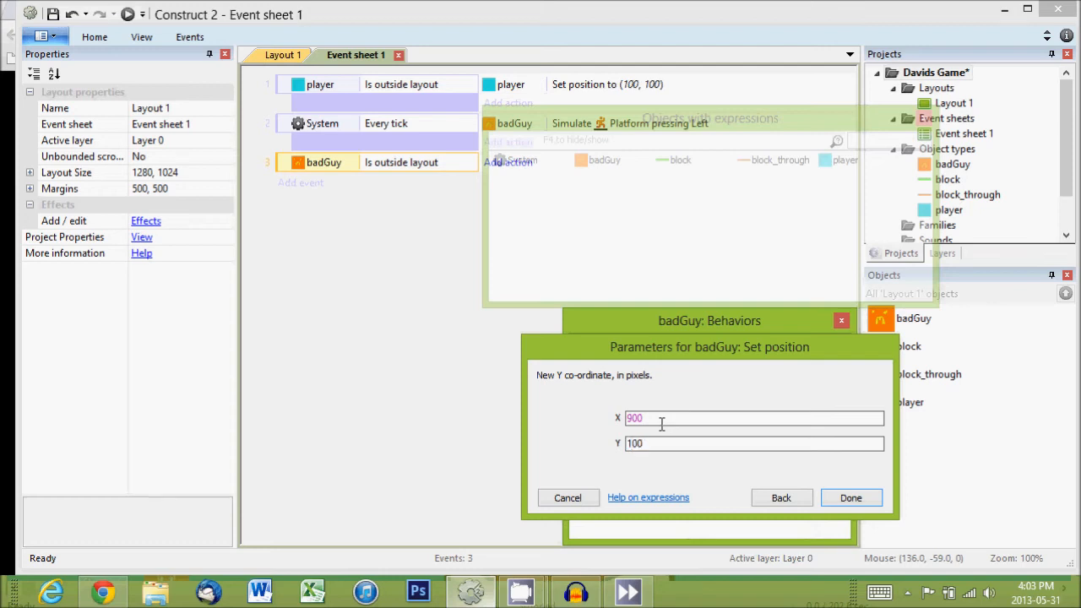
left_click(851, 497)
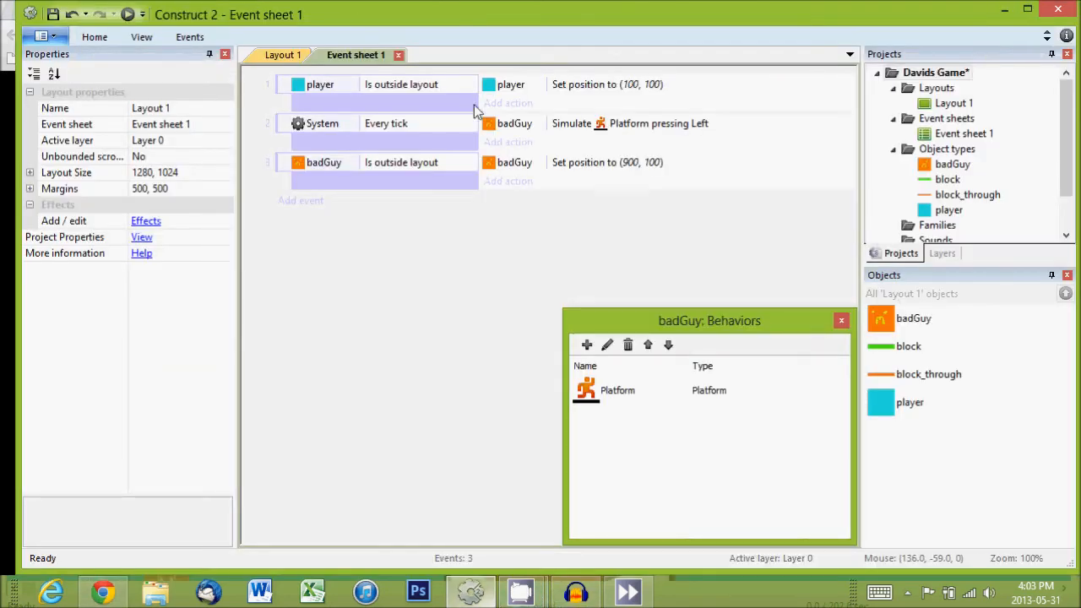
mouse_move(351, 232)
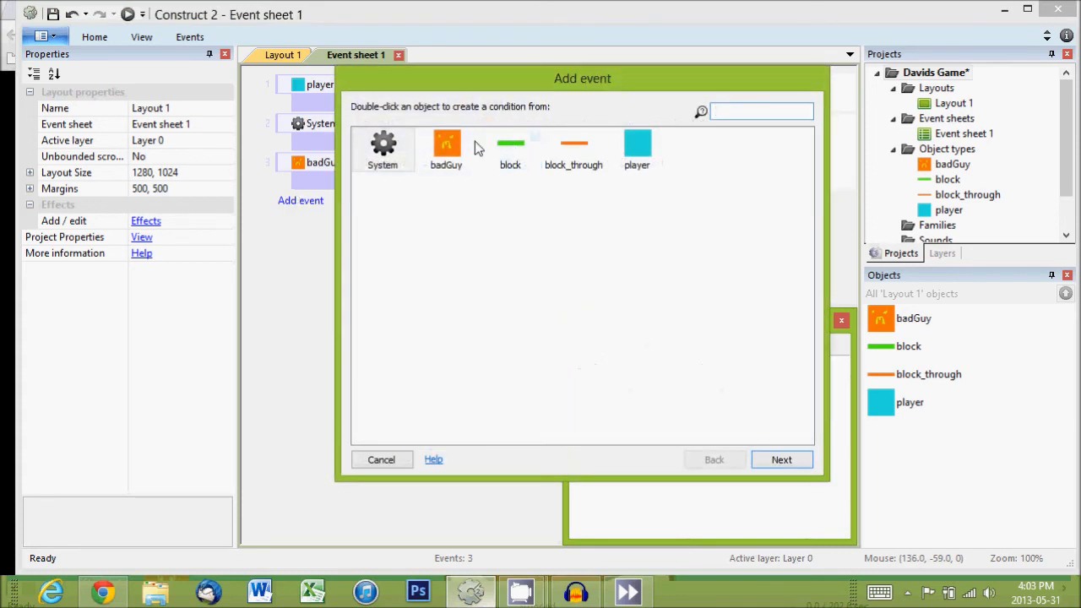
- Add a fourth event: badGuy 'On collision with' the player object
double_click(446, 143)
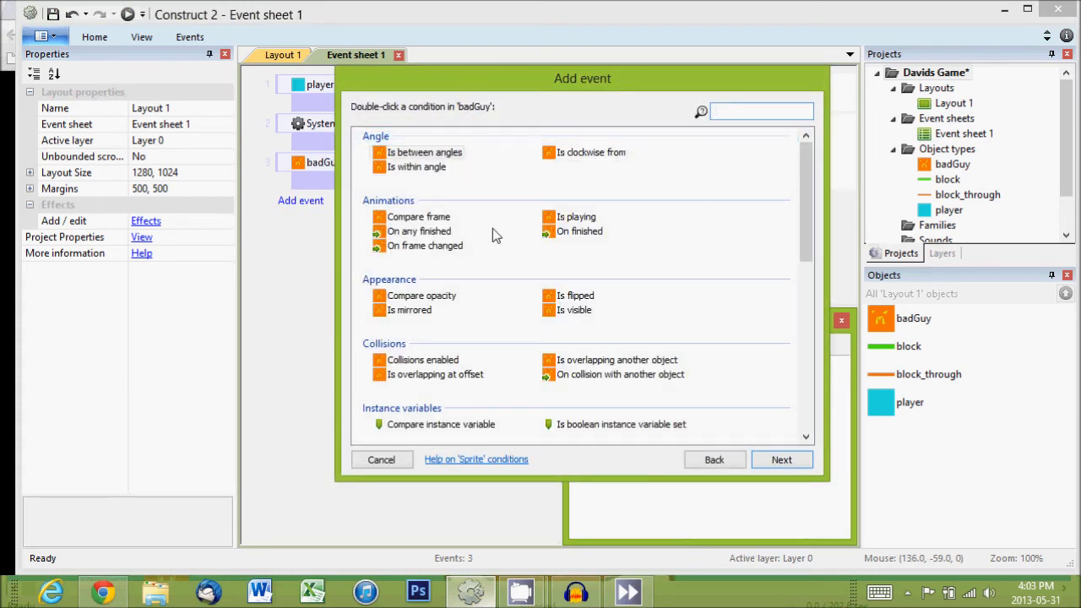
scroll("down", 3)
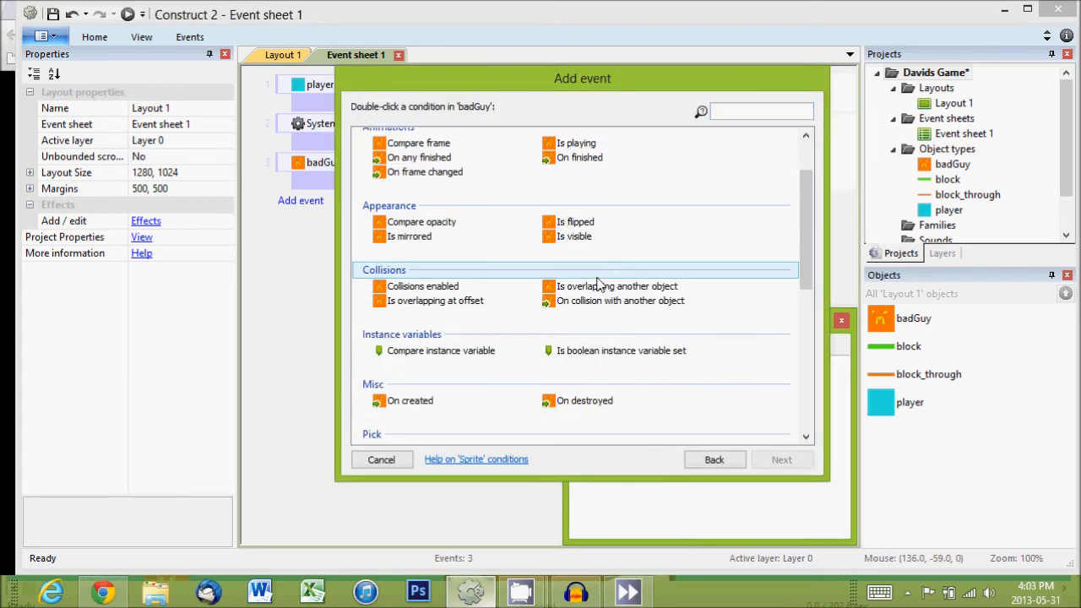
left_click(621, 301)
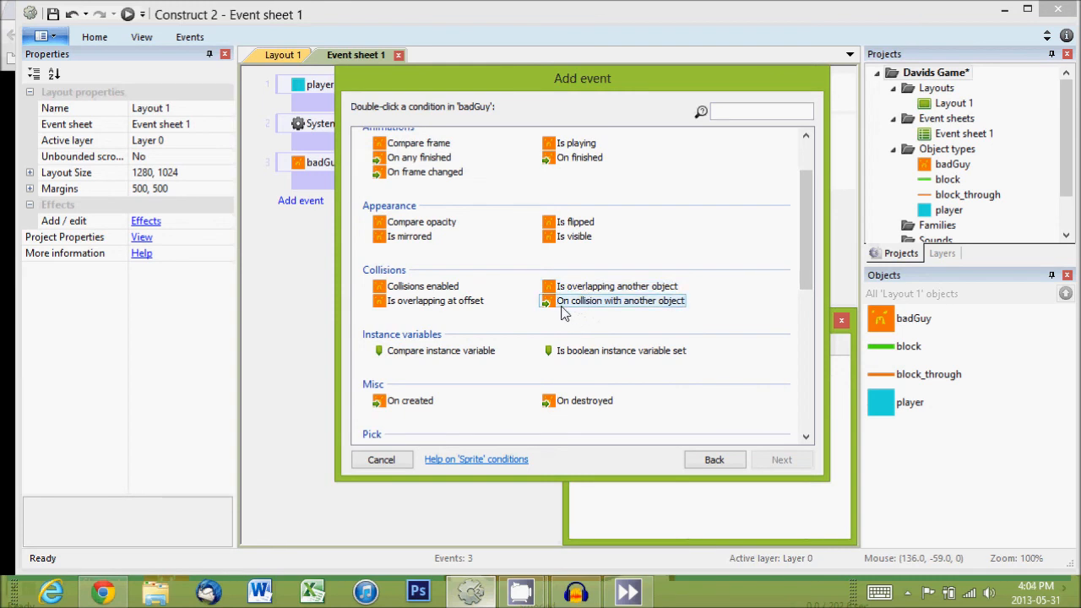
left_click(757, 112)
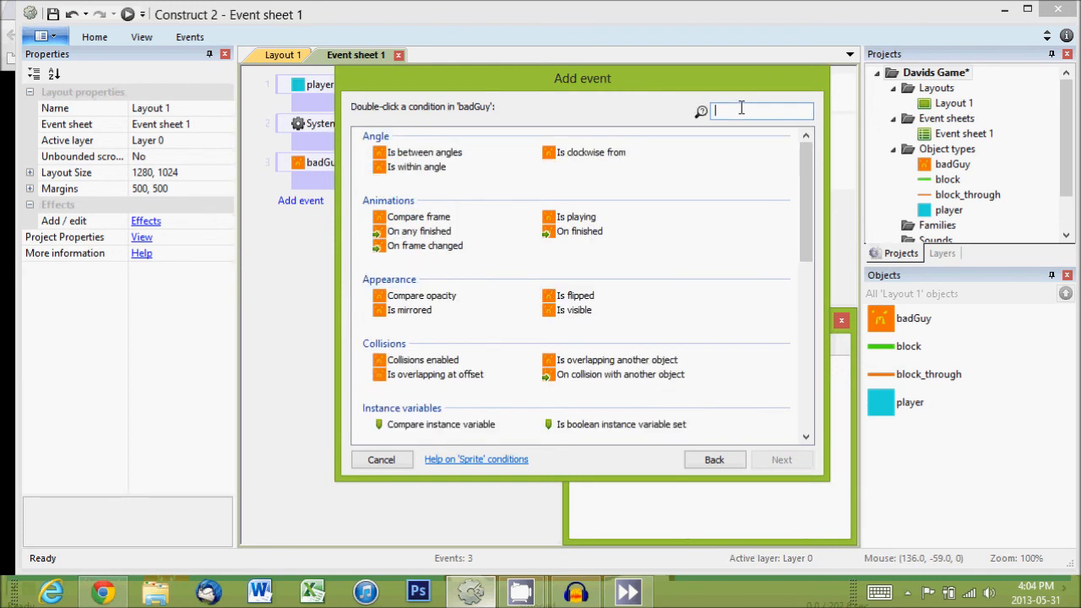
type("col")
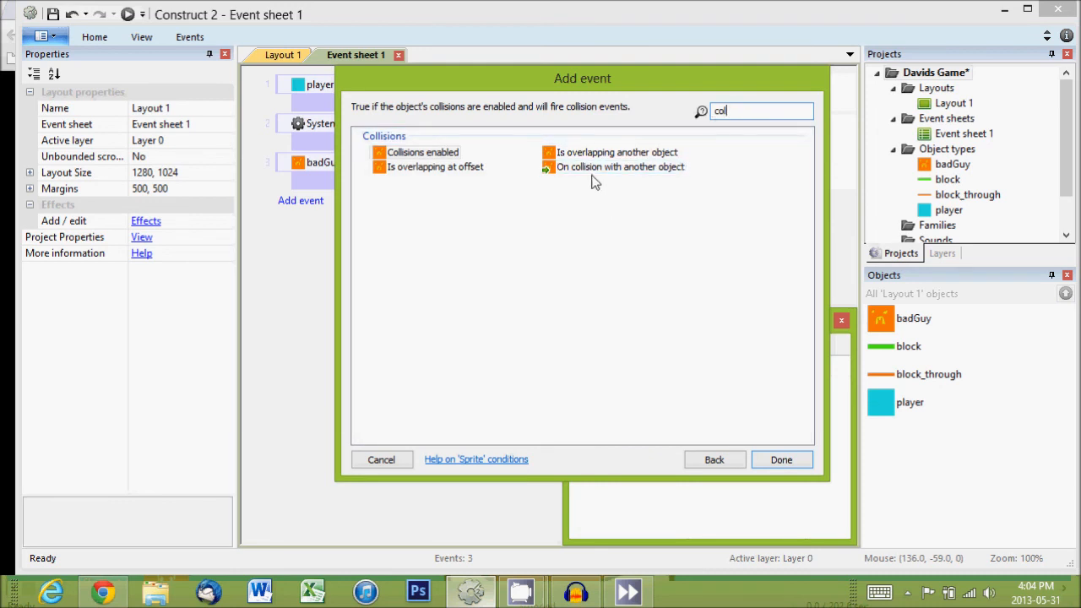
left_click(621, 167)
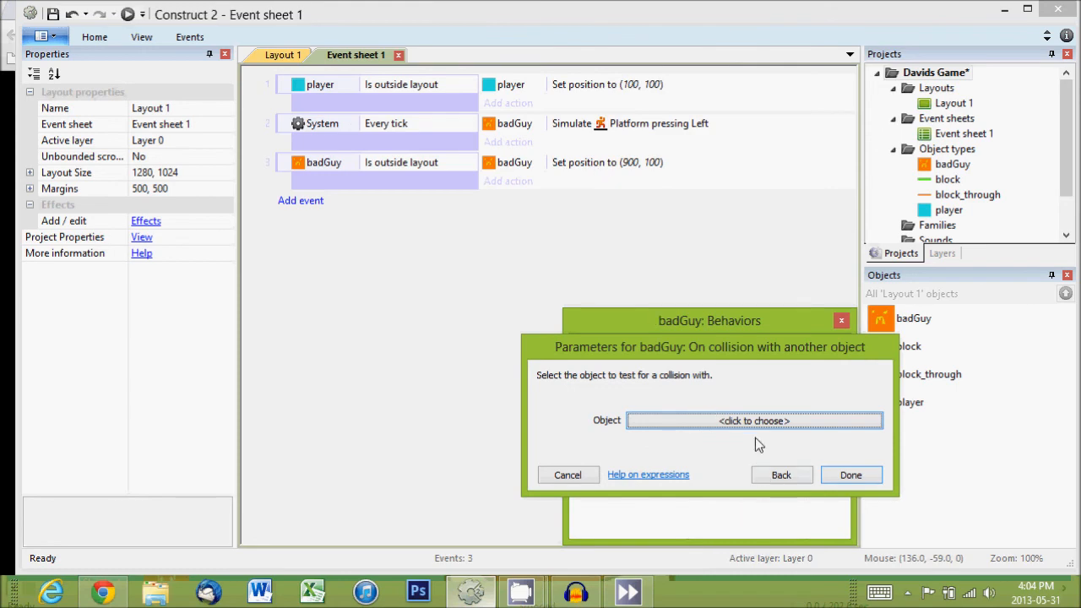
left_click(754, 421)
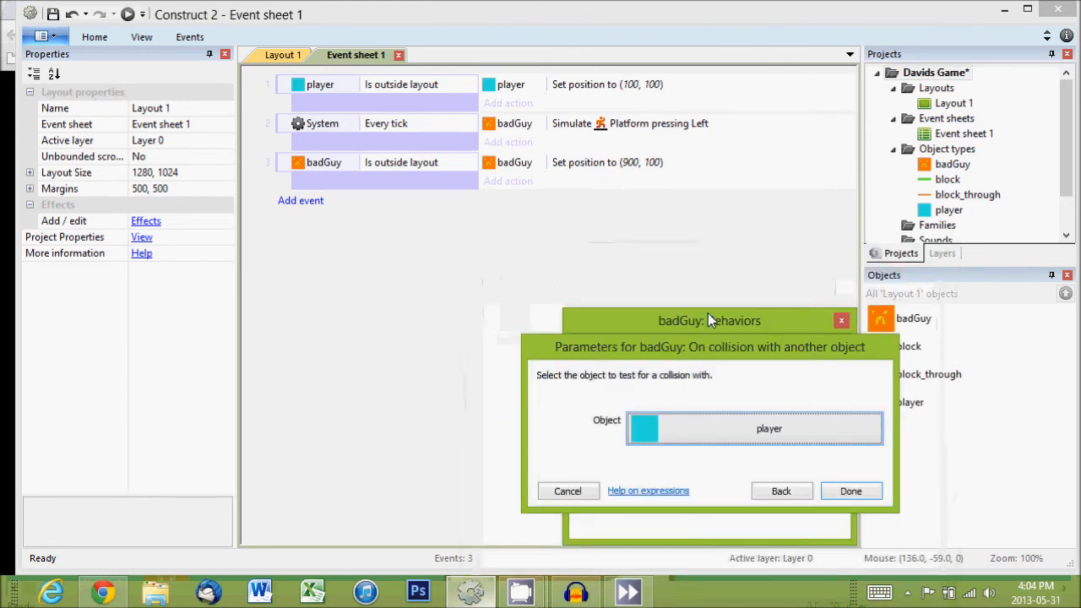
left_click(851, 490)
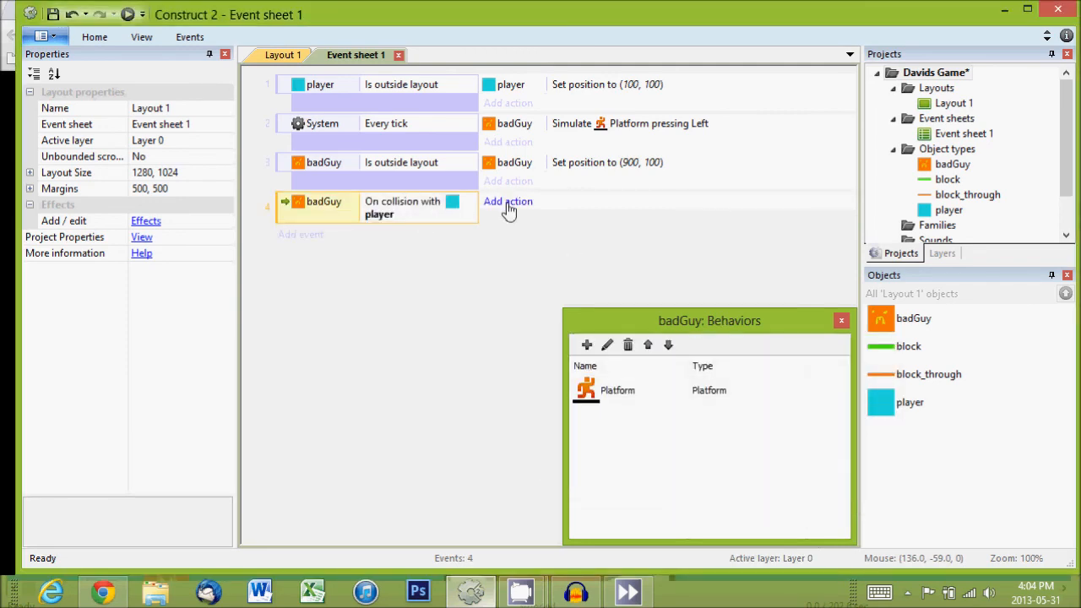
- Begin an action on the collision event with player chosen as the target object
left_click(507, 201)
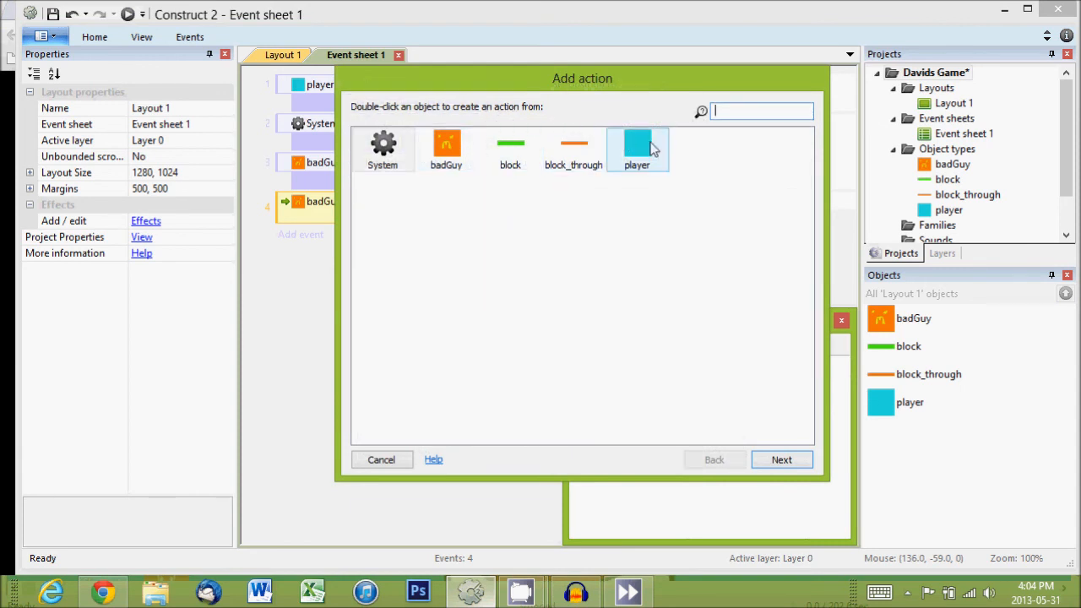
double_click(637, 144)
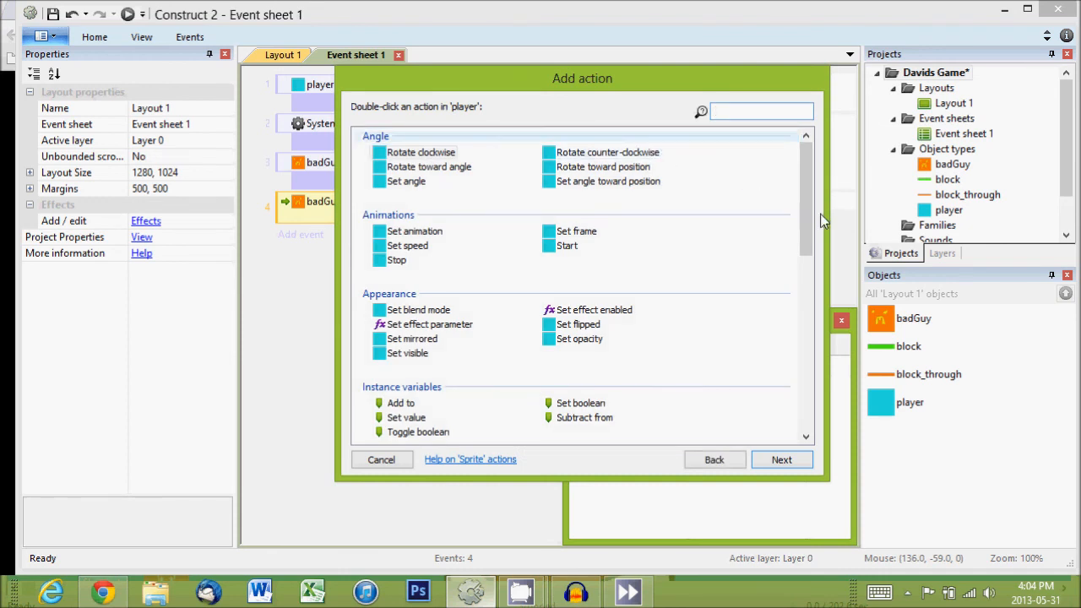
mouse_move(811, 228)
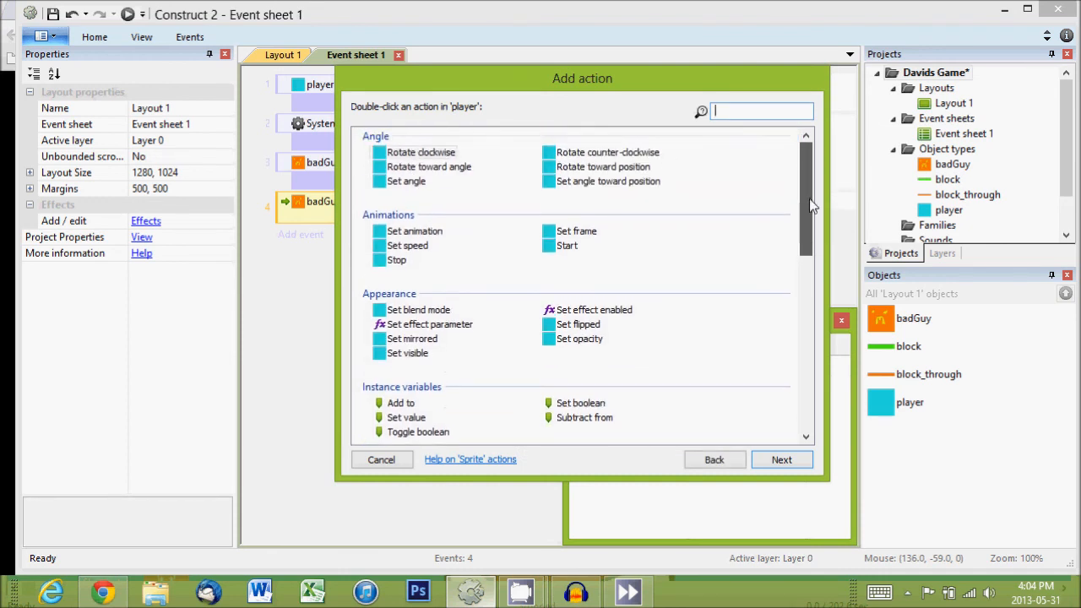
mouse_move(760, 491)
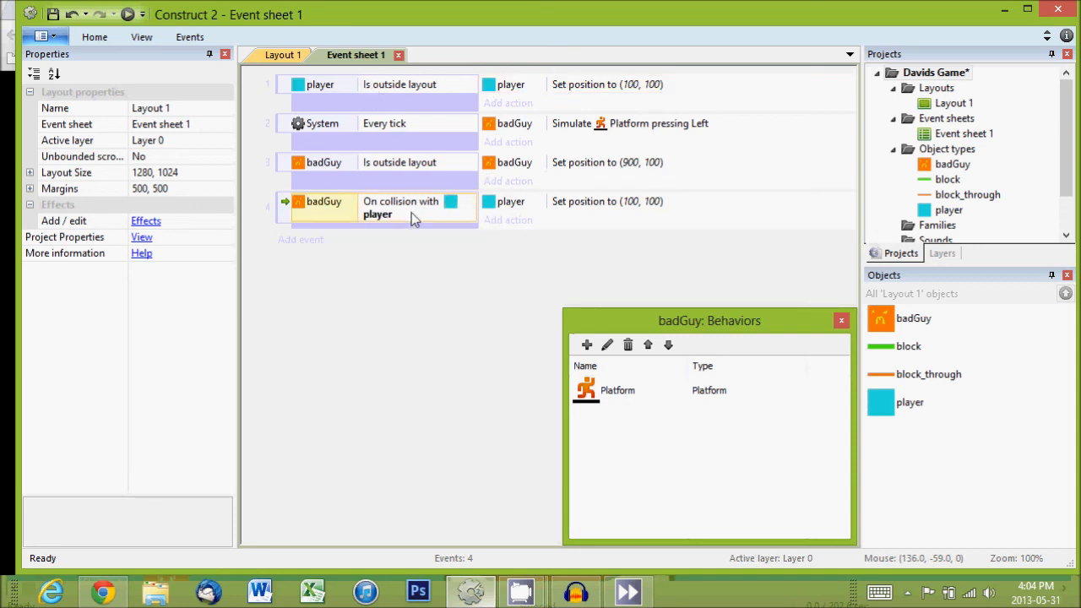
mouse_move(135, 19)
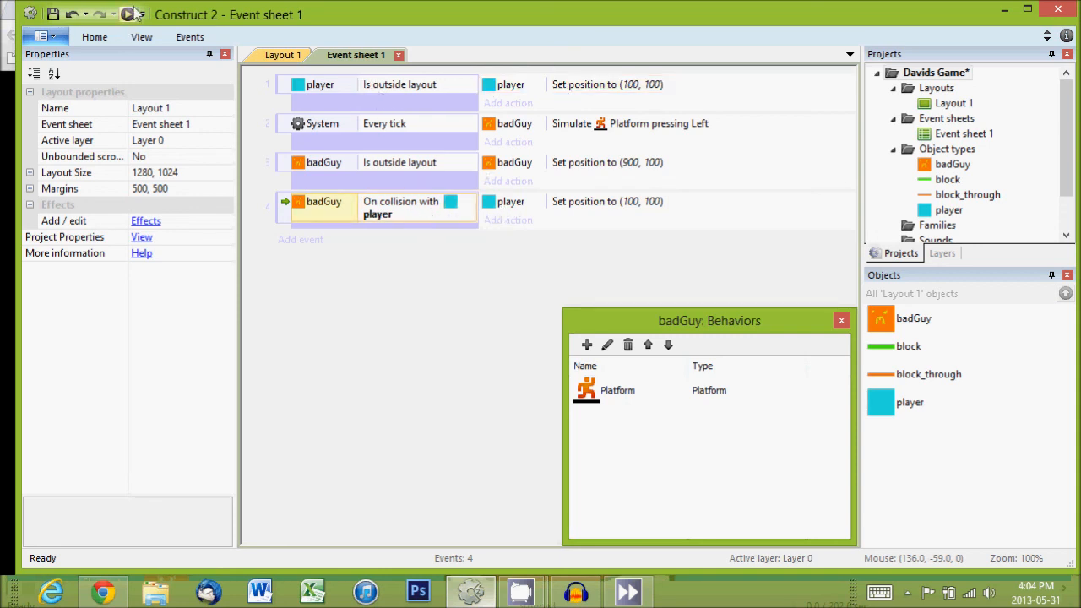